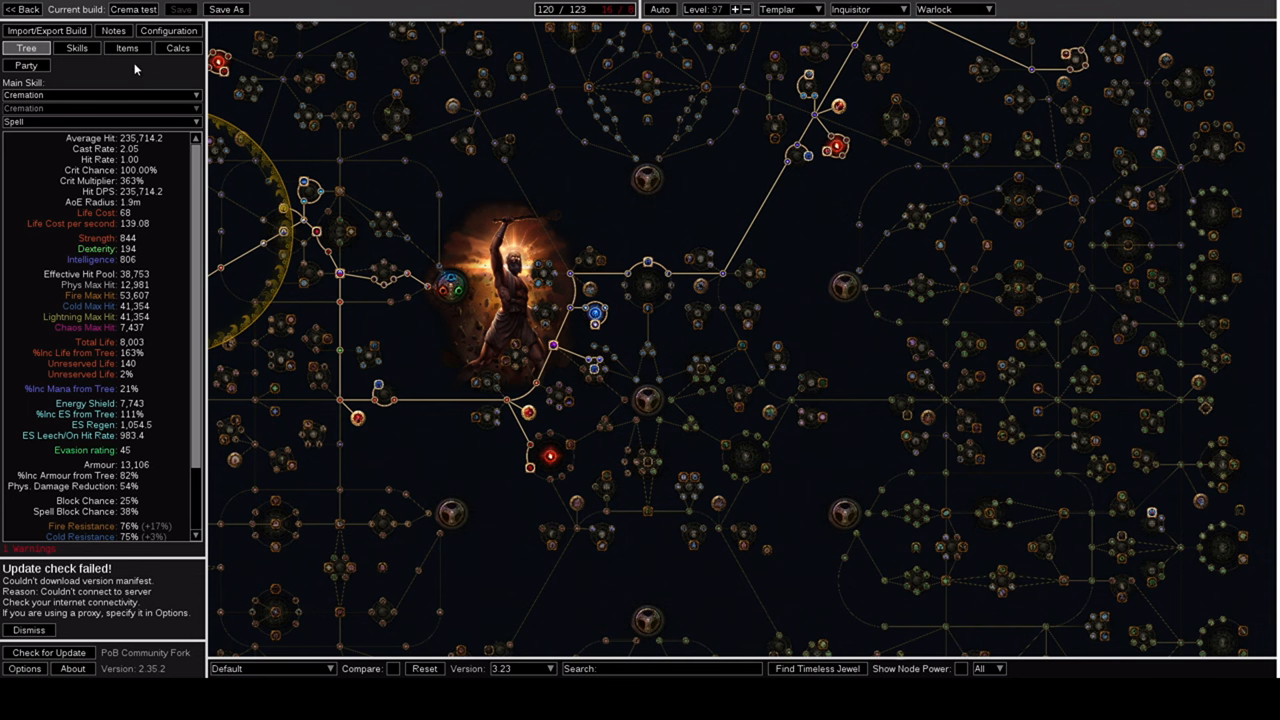
Review the equipped items and flasks, glance at the tree, then show the skill gem groups
{"action": "left_click", "coordinate": [128, 48]}
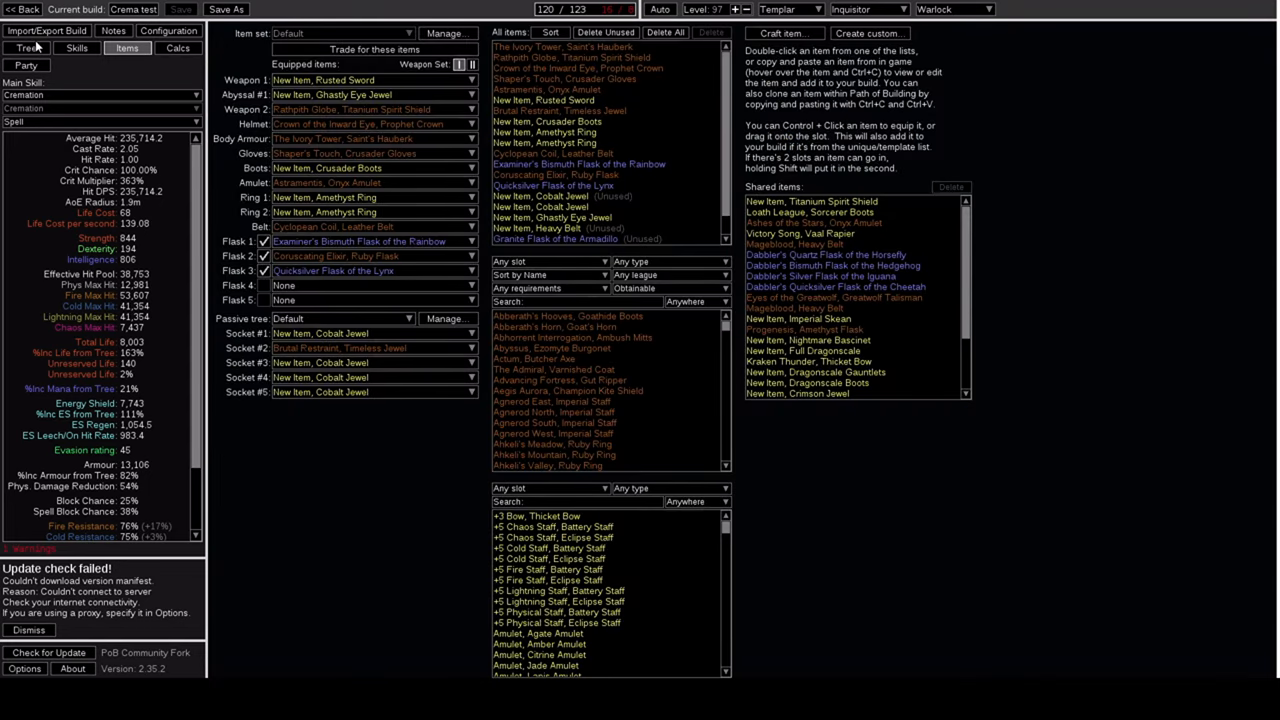
{"action": "left_click", "coordinate": [26, 48]}
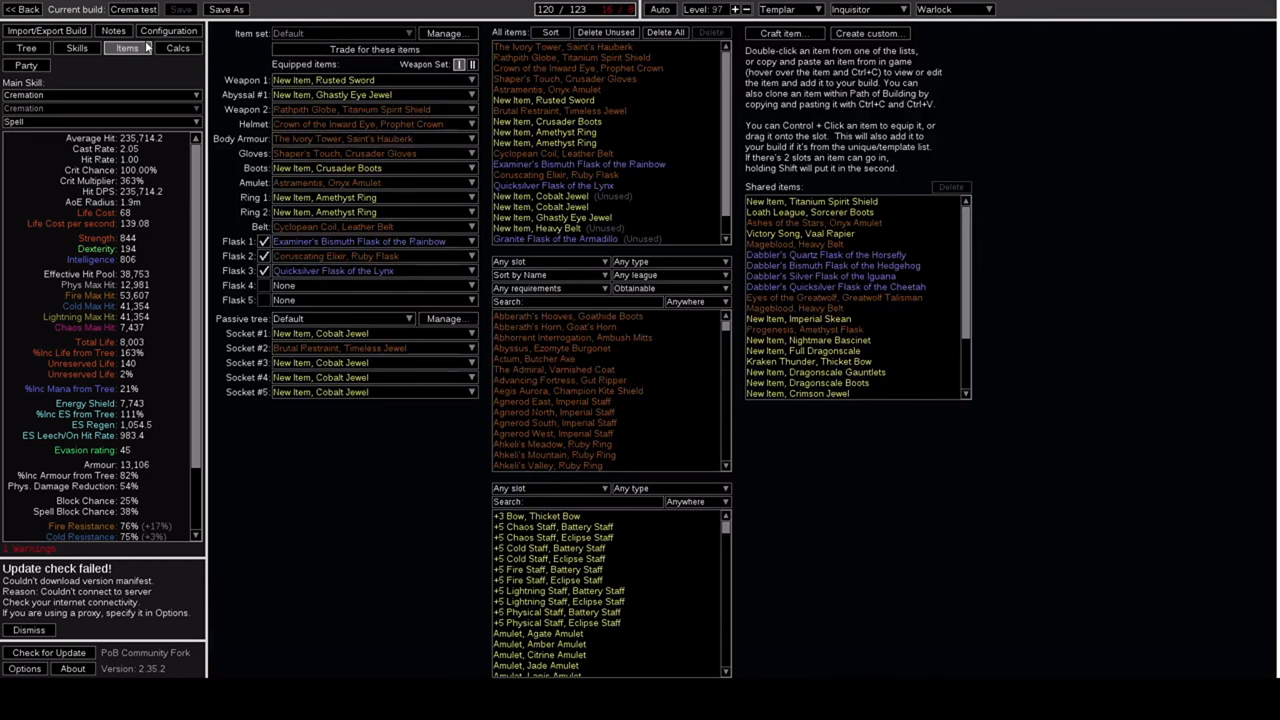
{"action": "left_click", "coordinate": [76, 48]}
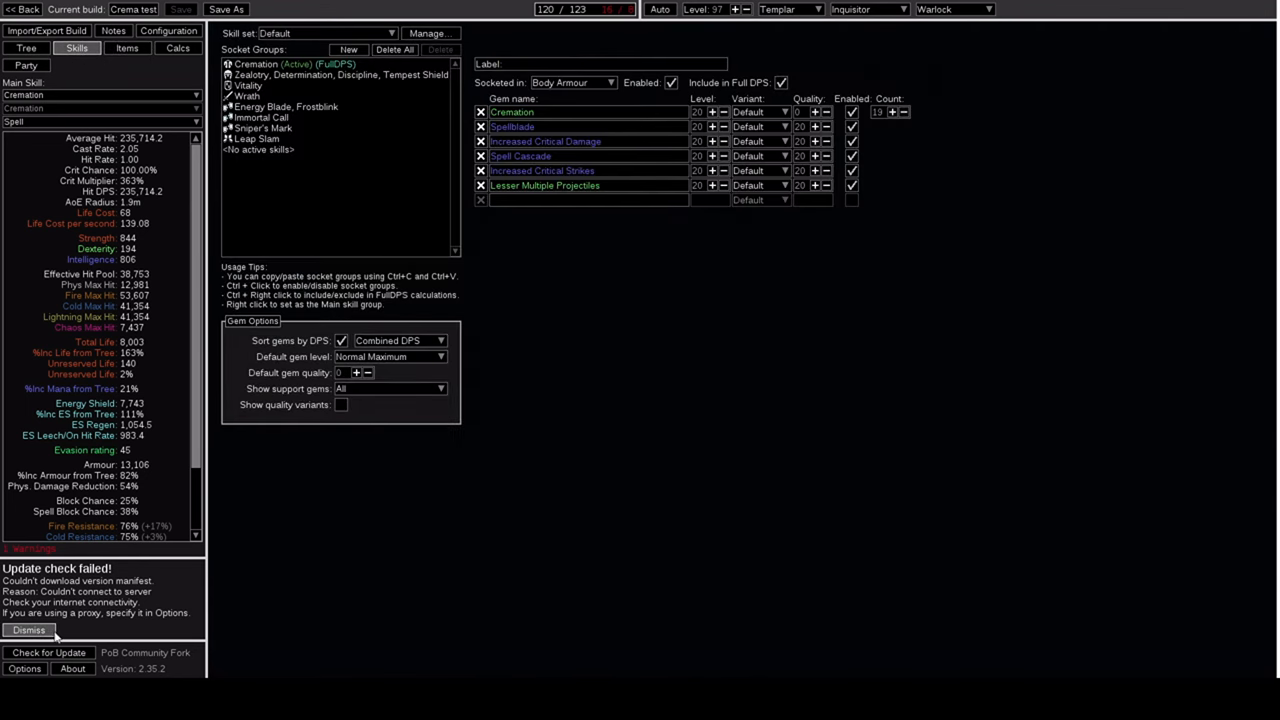
Dismiss the failed update-check warning and return to the skill gem groups
{"action": "left_click", "coordinate": [28, 630]}
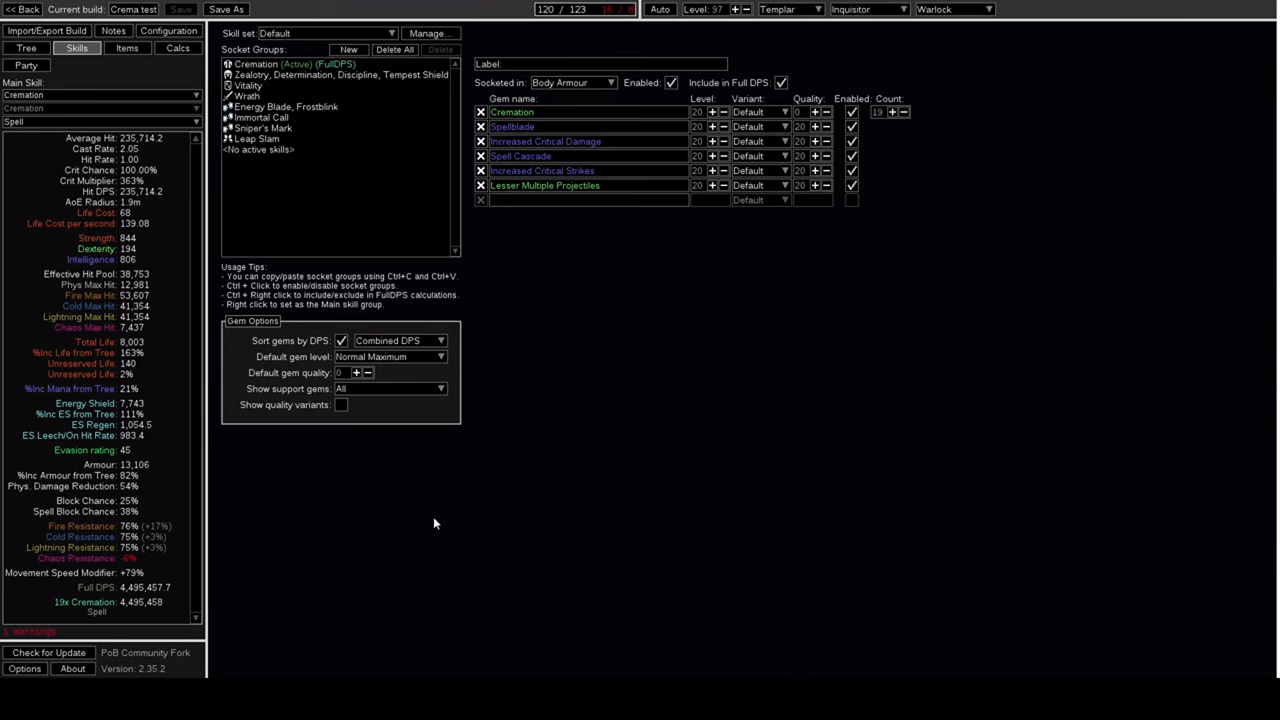
{"action": "mouse_move", "coordinate": [532, 326]}
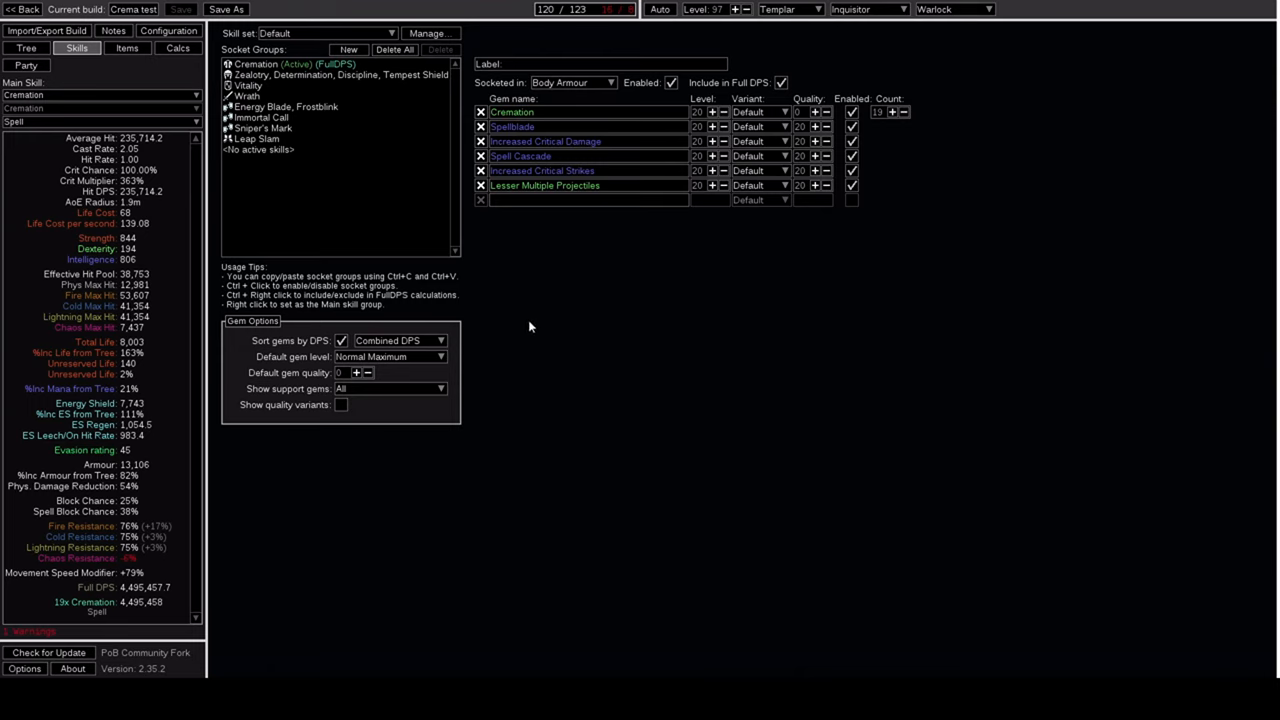
{"action": "mouse_move", "coordinate": [512, 112]}
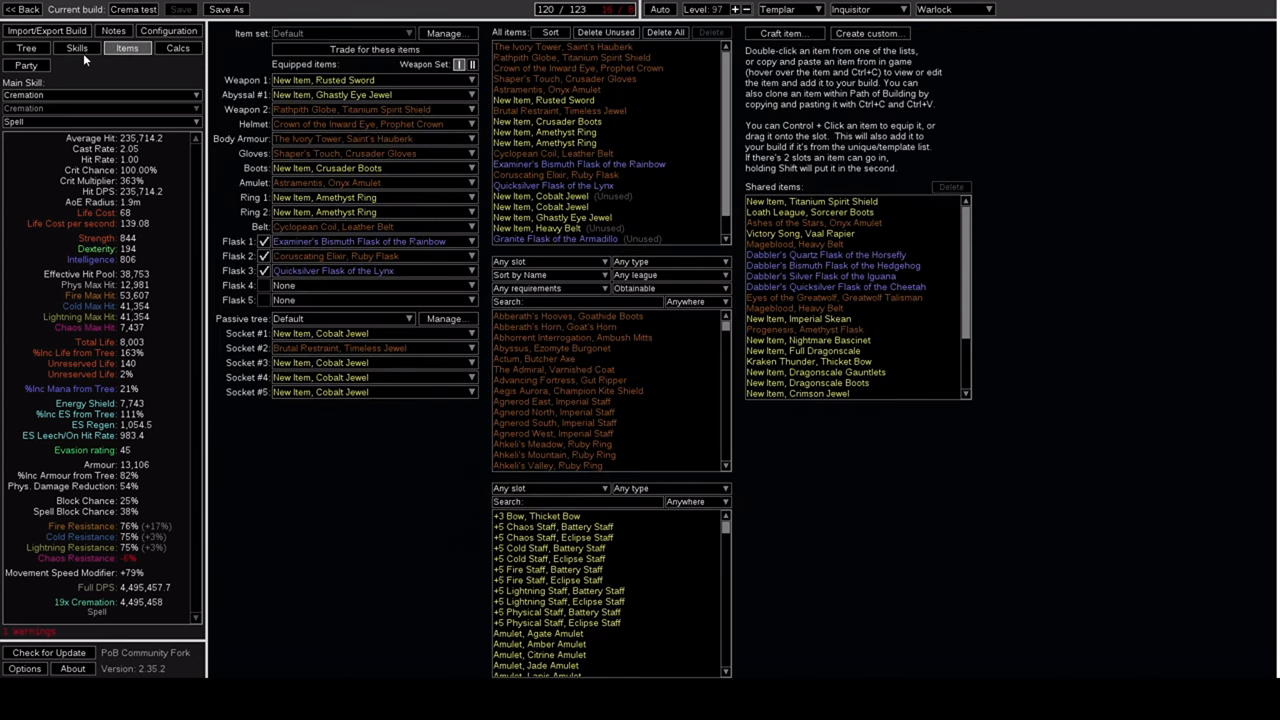
{"action": "left_click", "coordinate": [76, 48]}
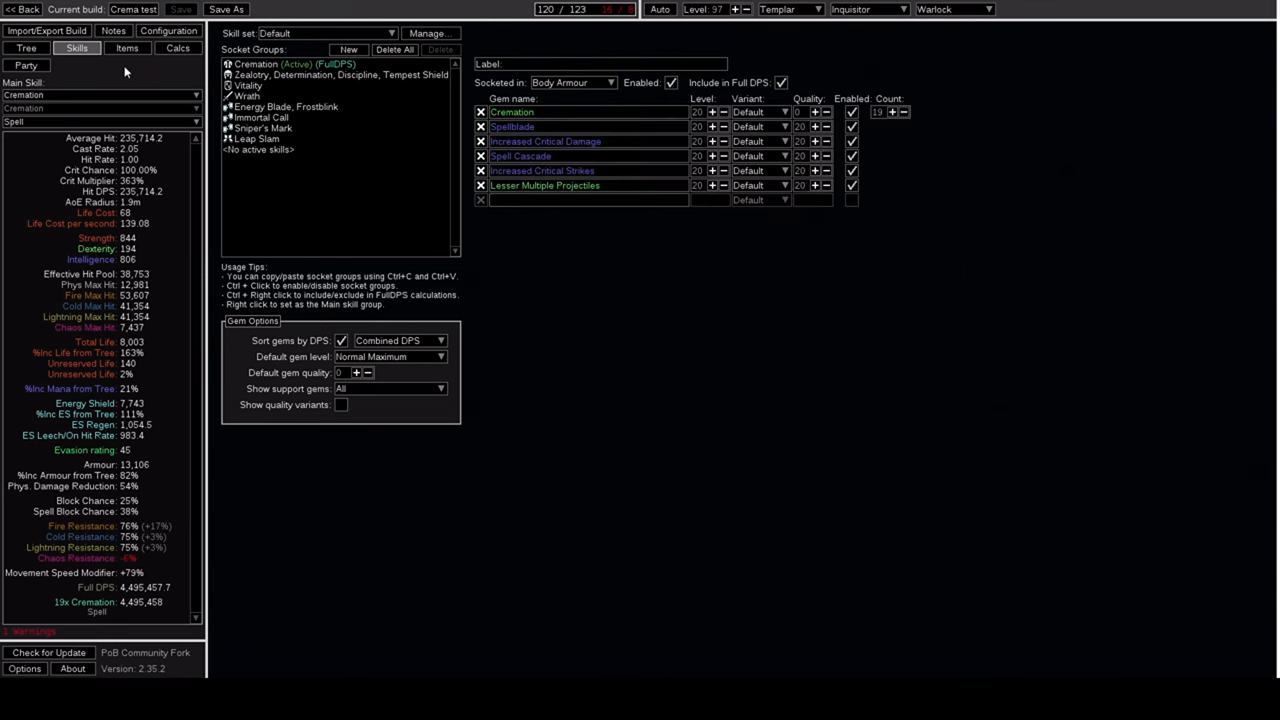
{"action": "left_click", "coordinate": [26, 48]}
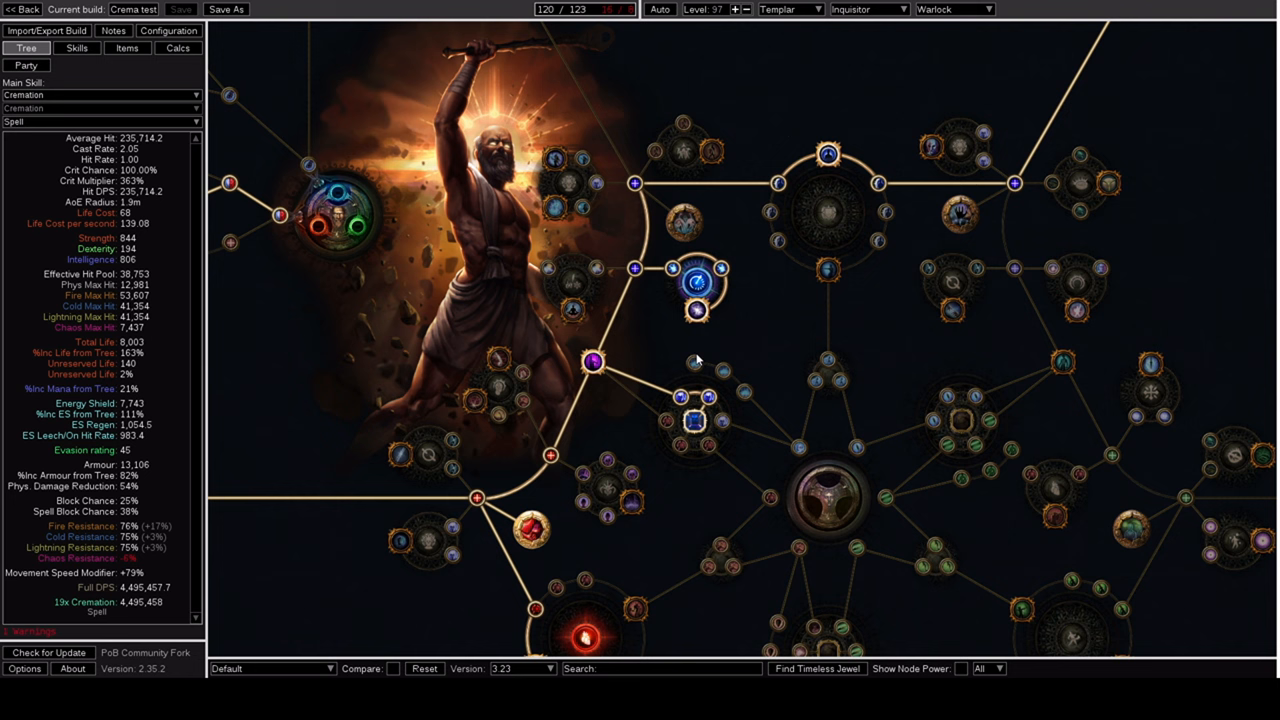
{"action": "mouse_move", "coordinate": [688, 292]}
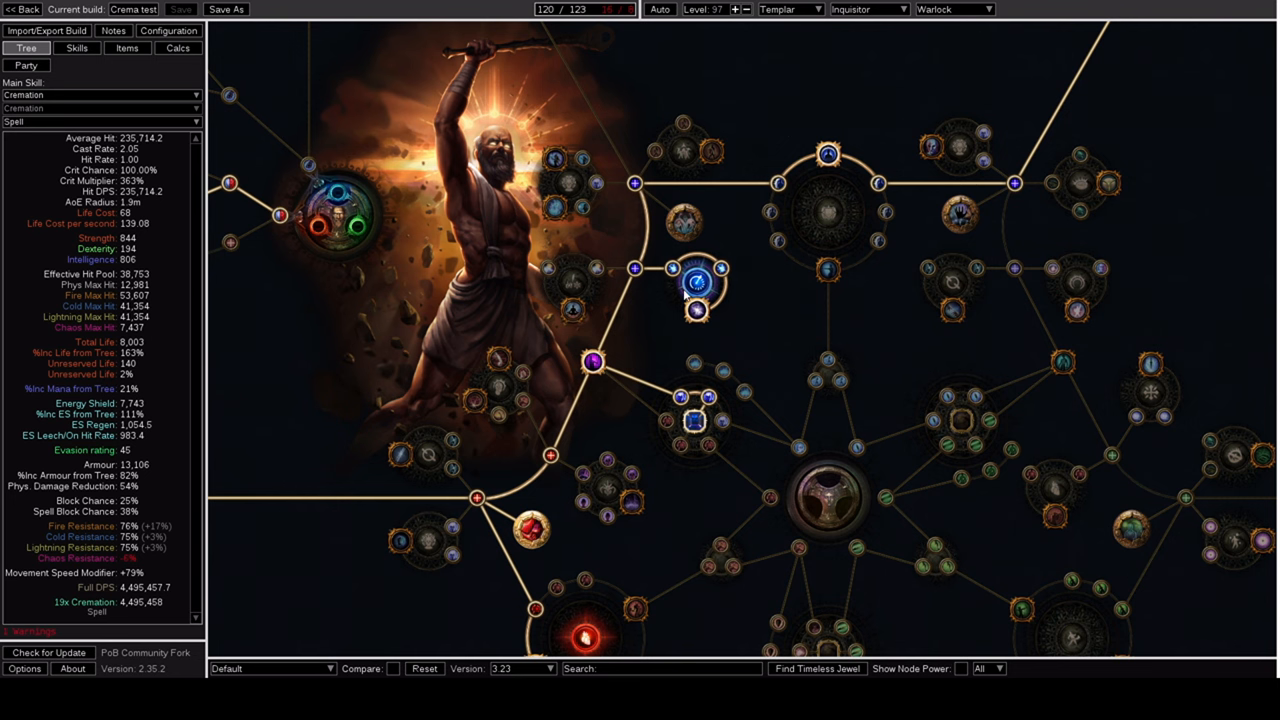
{"action": "mouse_move", "coordinate": [754, 296]}
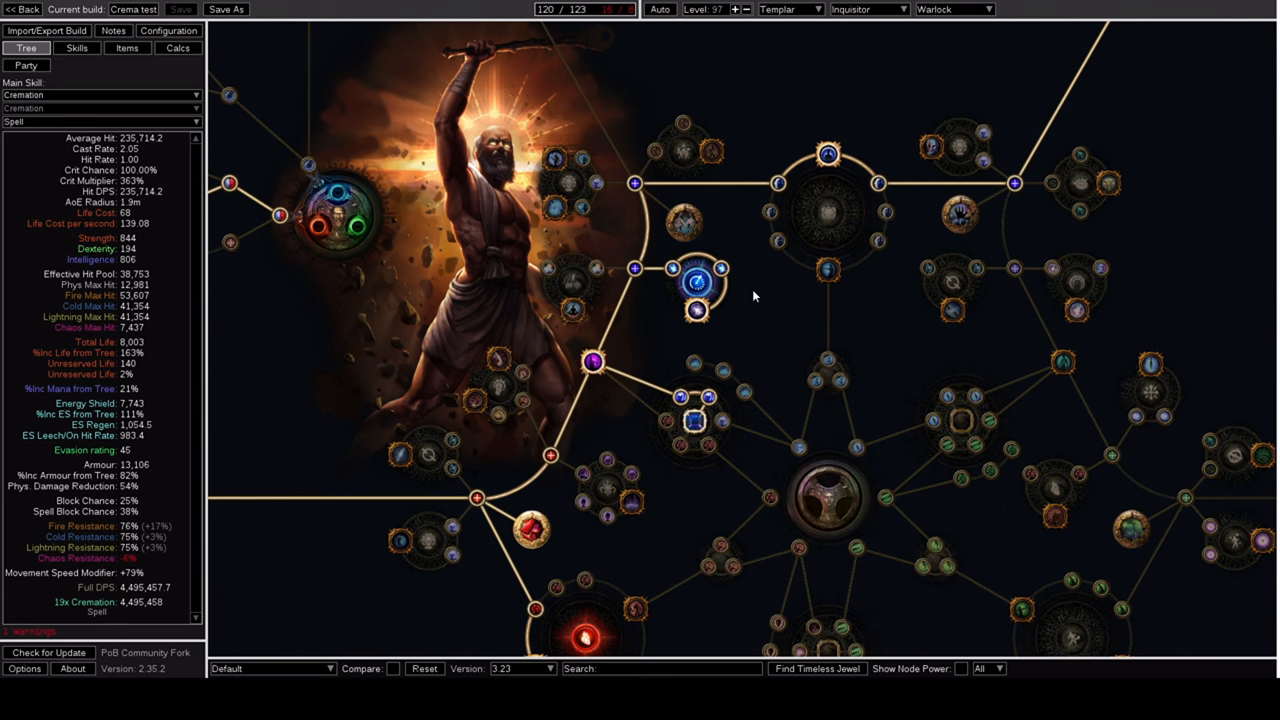
{"action": "mouse_move", "coordinate": [696, 284]}
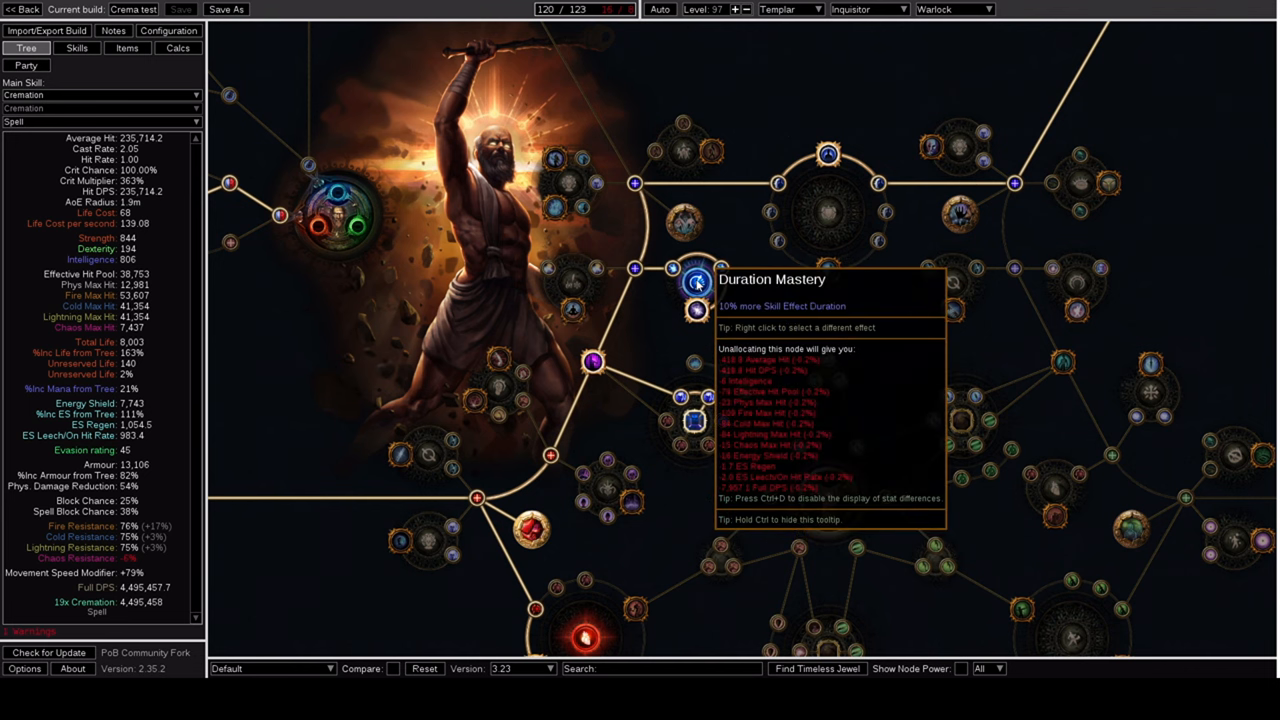
{"action": "left_click", "coordinate": [76, 48]}
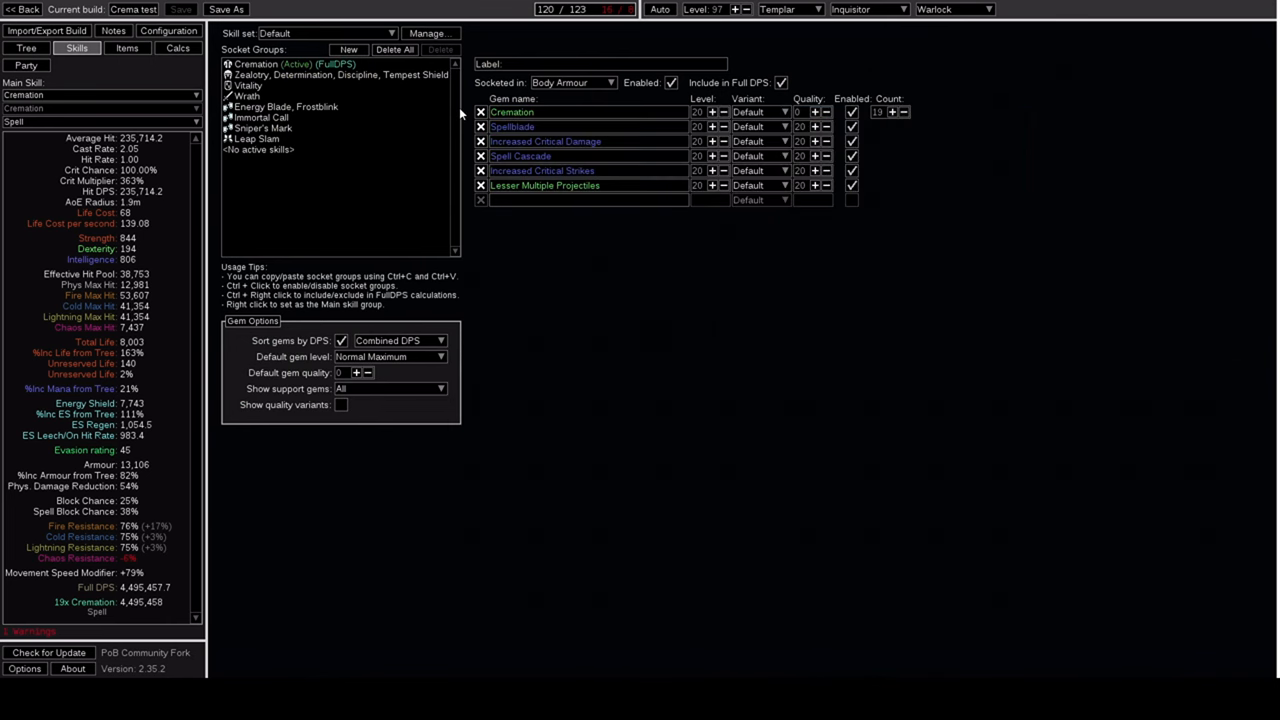
{"action": "mouse_move", "coordinate": [520, 156]}
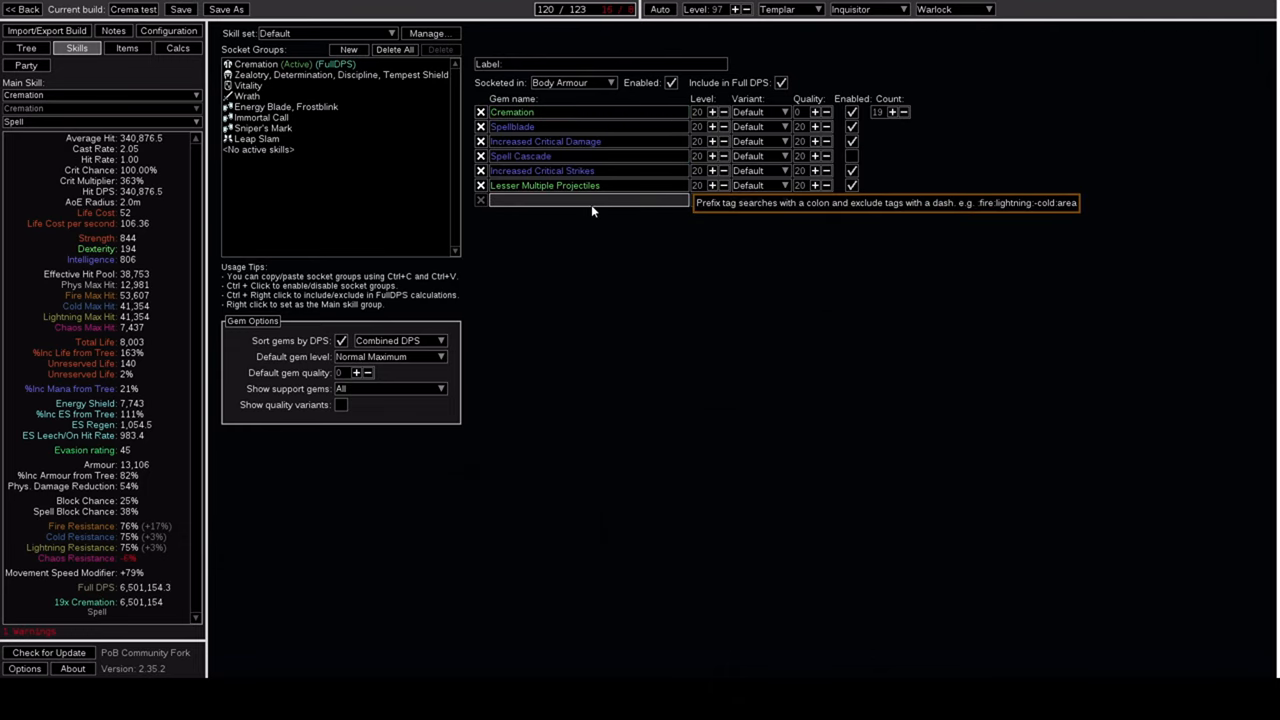
Add Pinpoint as a new support gem in the Cremation socket group
{"action": "left_click", "coordinate": [584, 200]}
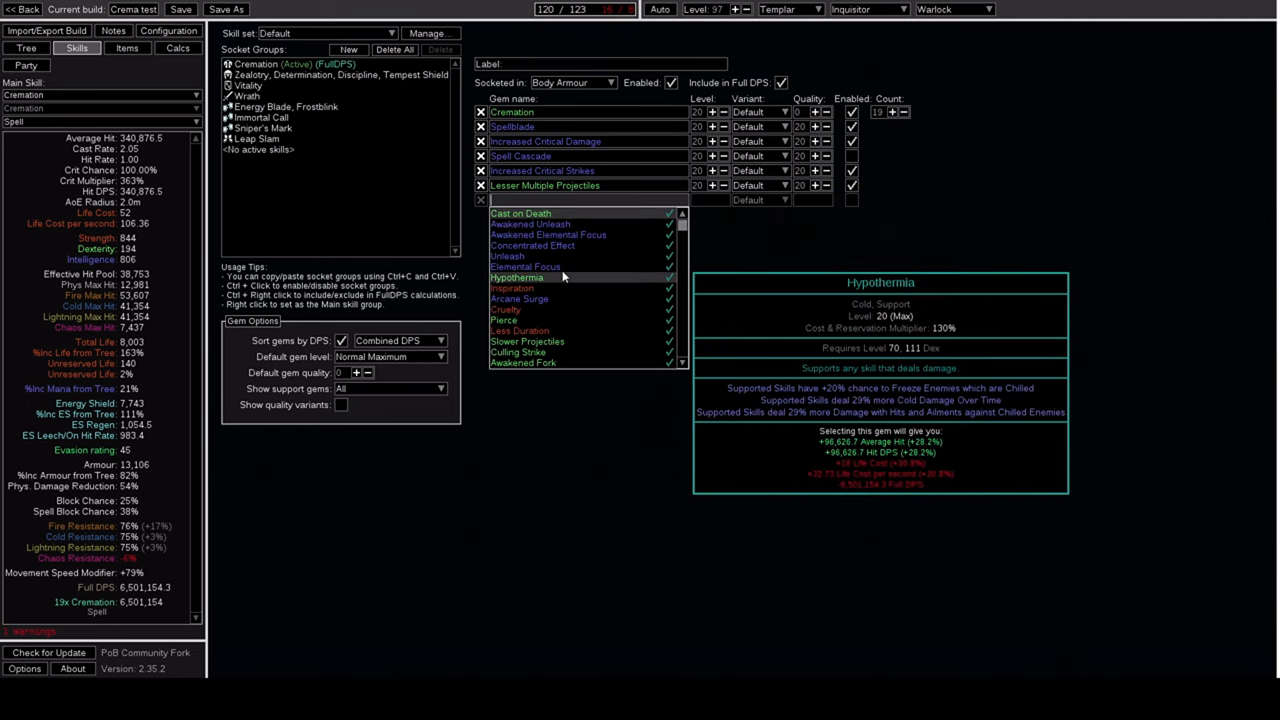
{"action": "mouse_move", "coordinate": [548, 236]}
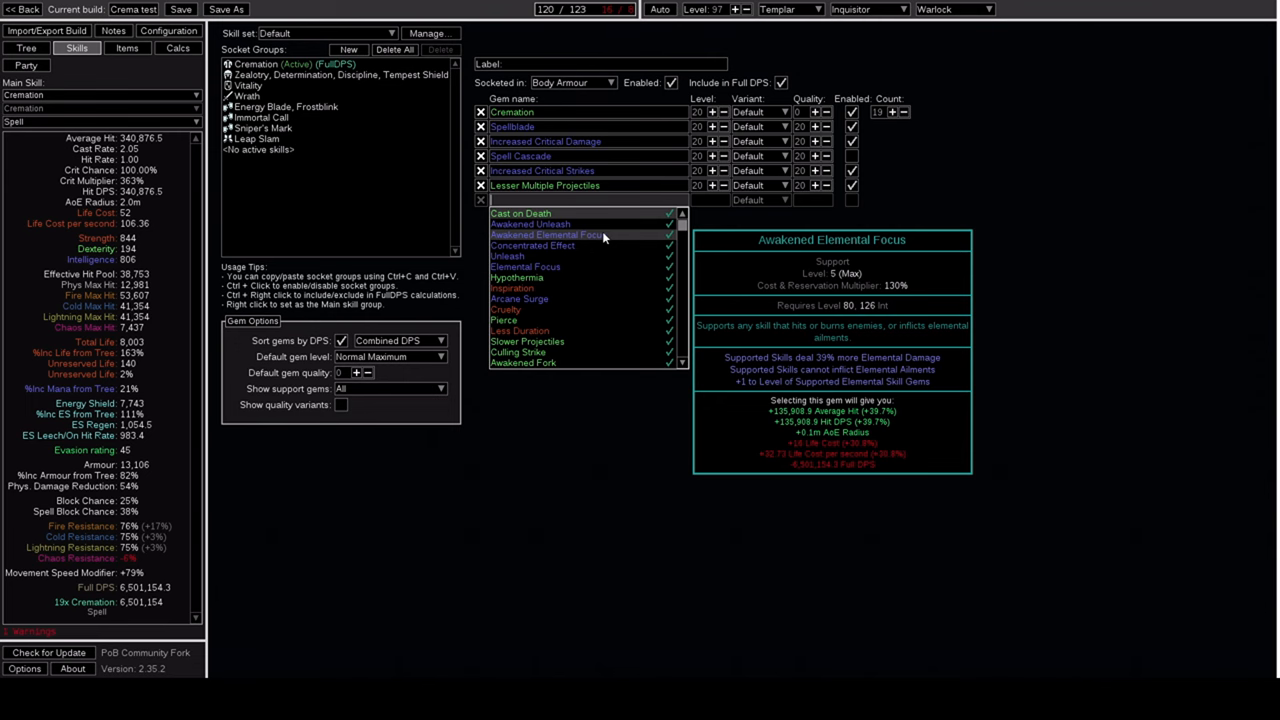
{"action": "type", "text": "pin"}
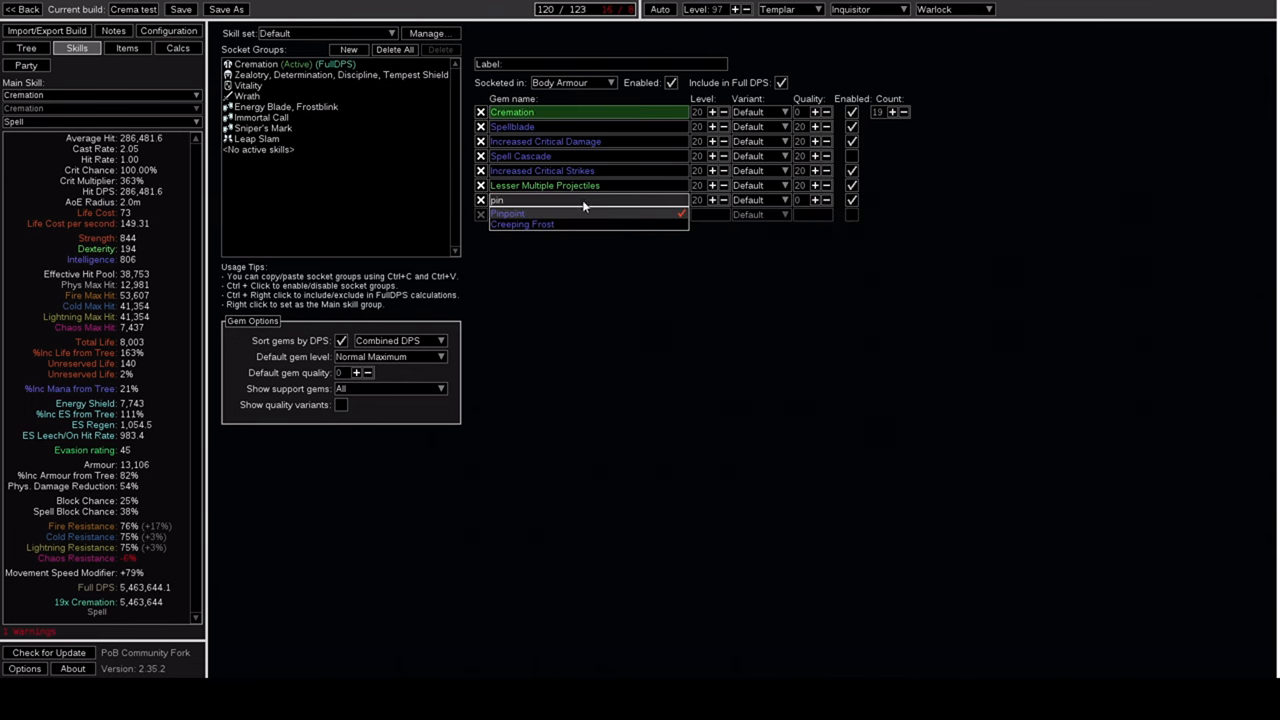
{"action": "mouse_move", "coordinate": [584, 206]}
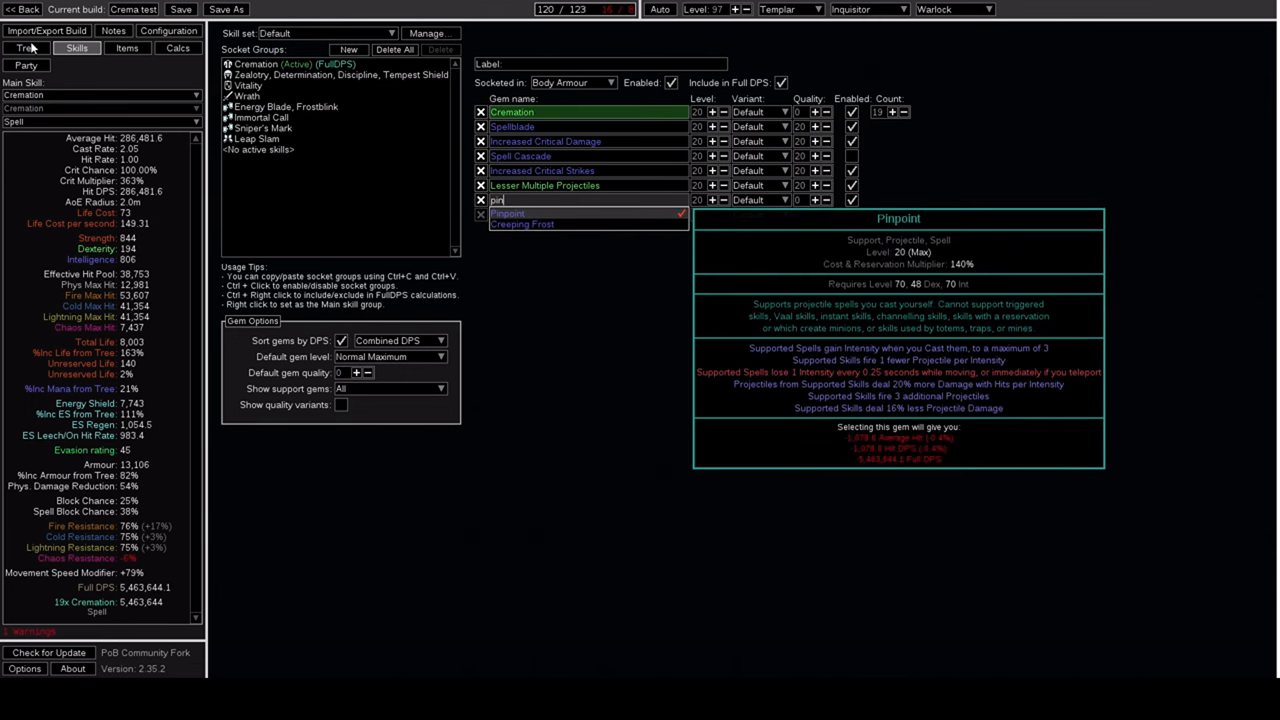
{"action": "left_click", "coordinate": [26, 48]}
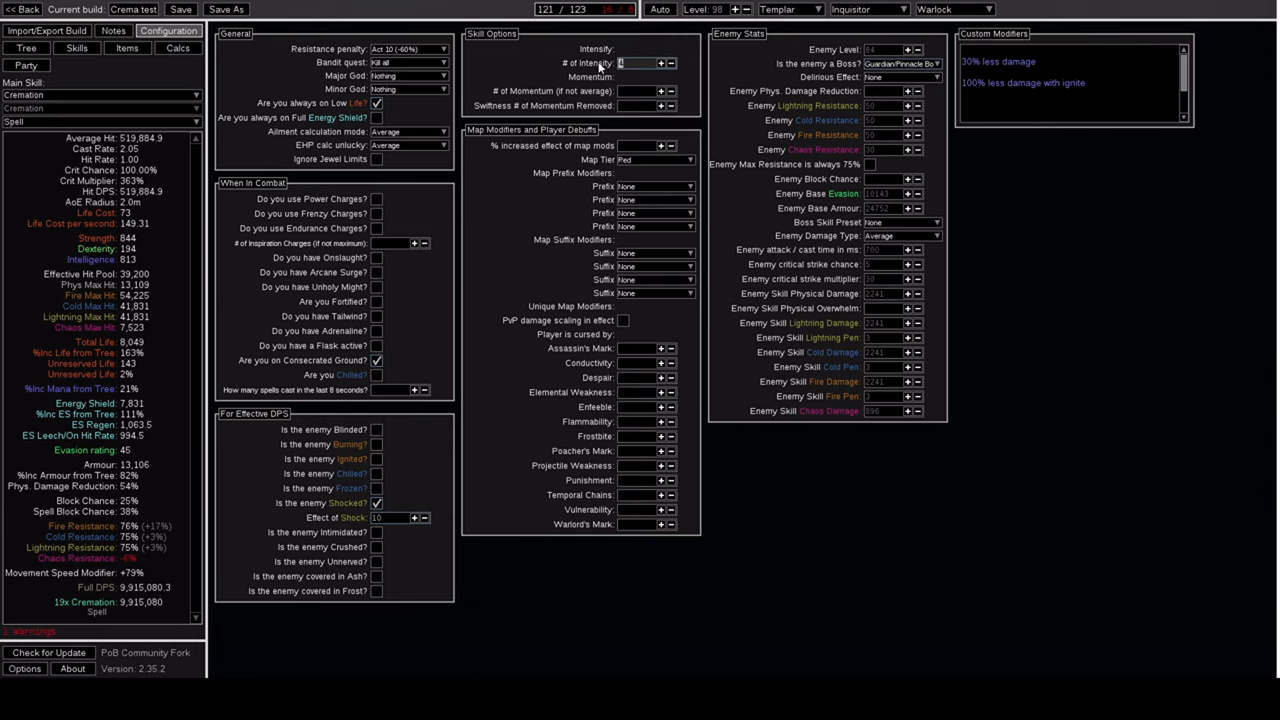
Check the gem groups, zoom out over the whole passive tree, then show the equipped items
{"action": "left_click", "coordinate": [76, 48]}
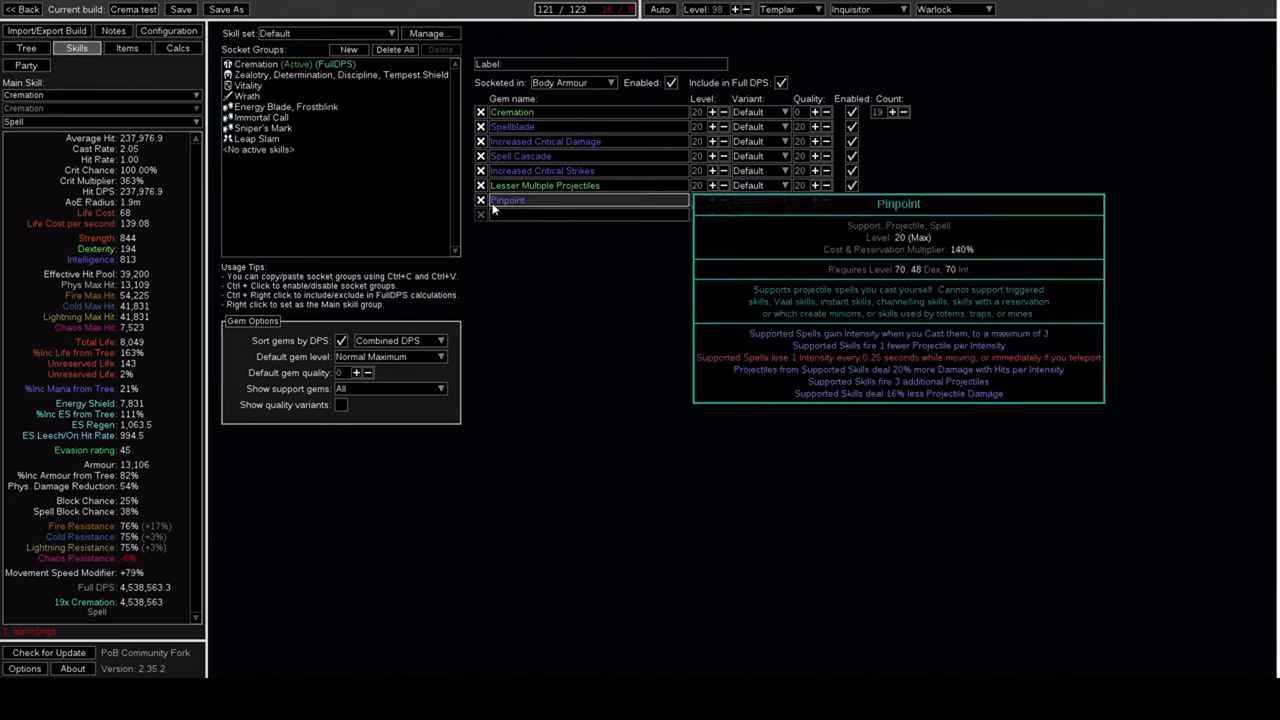
{"action": "left_click", "coordinate": [26, 48]}
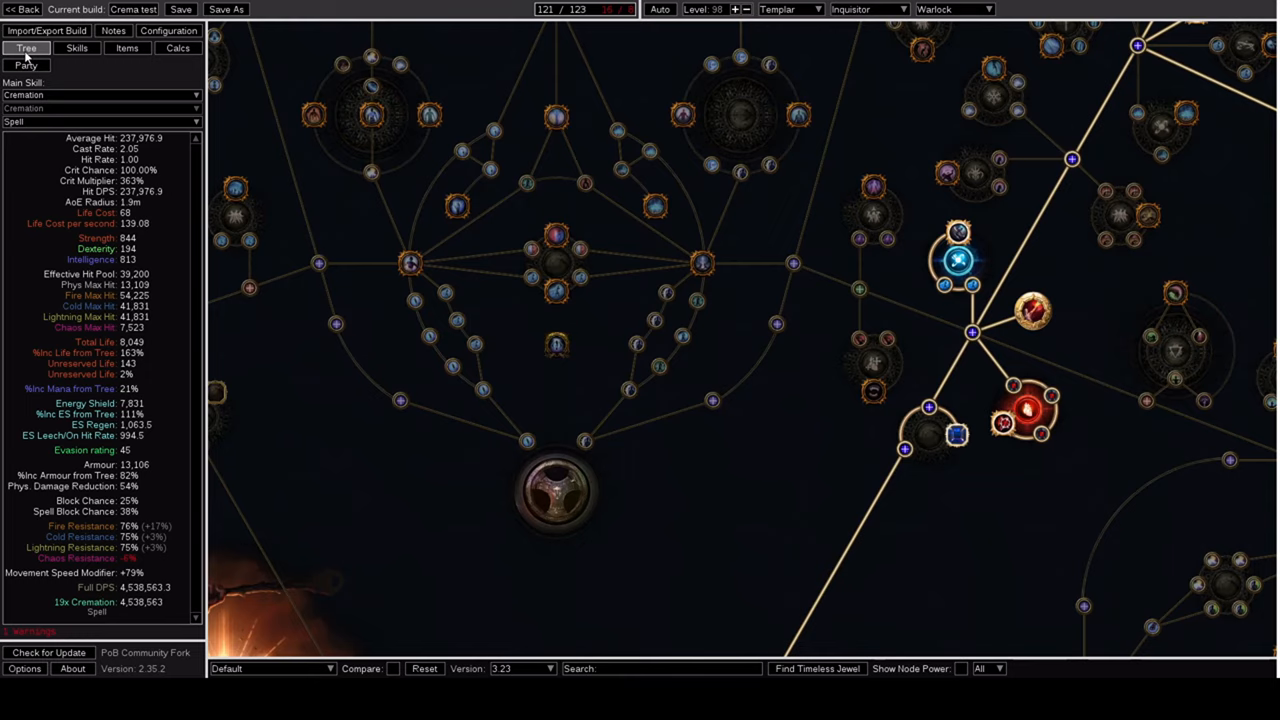
{"action": "scroll", "scroll_direction": "down", "scroll_amount": 3}
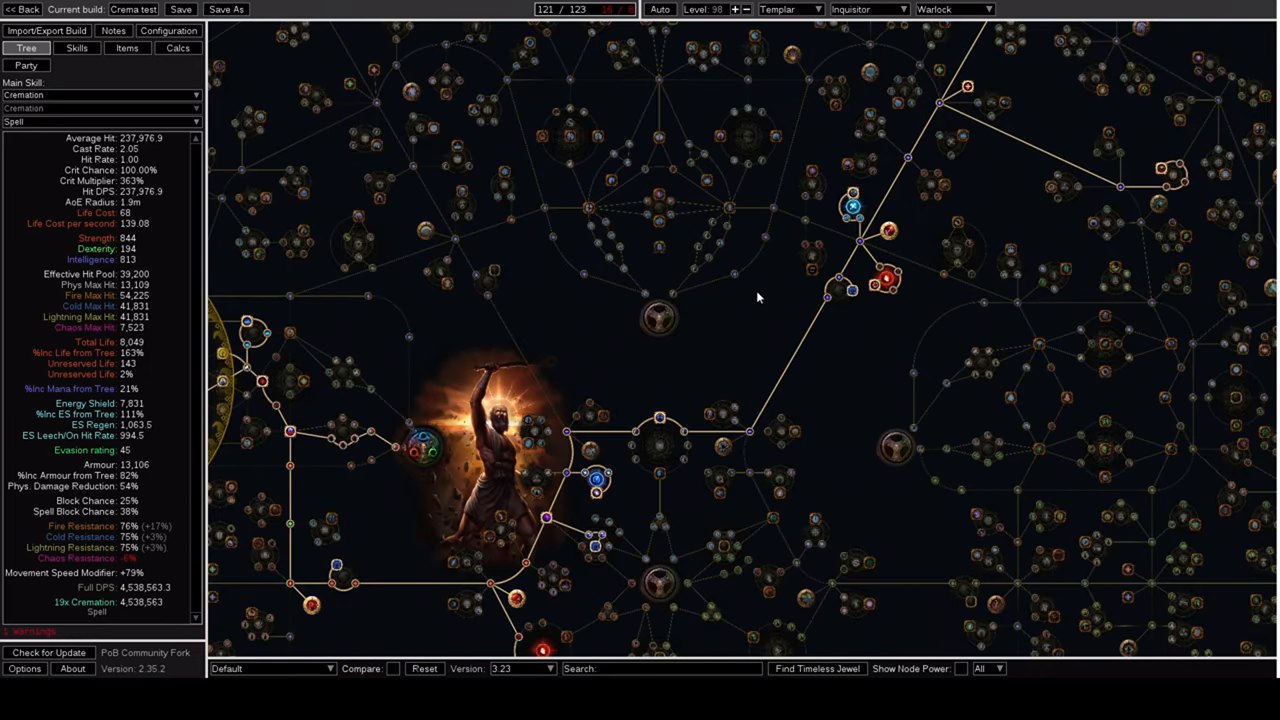
{"action": "mouse_move", "coordinate": [752, 300]}
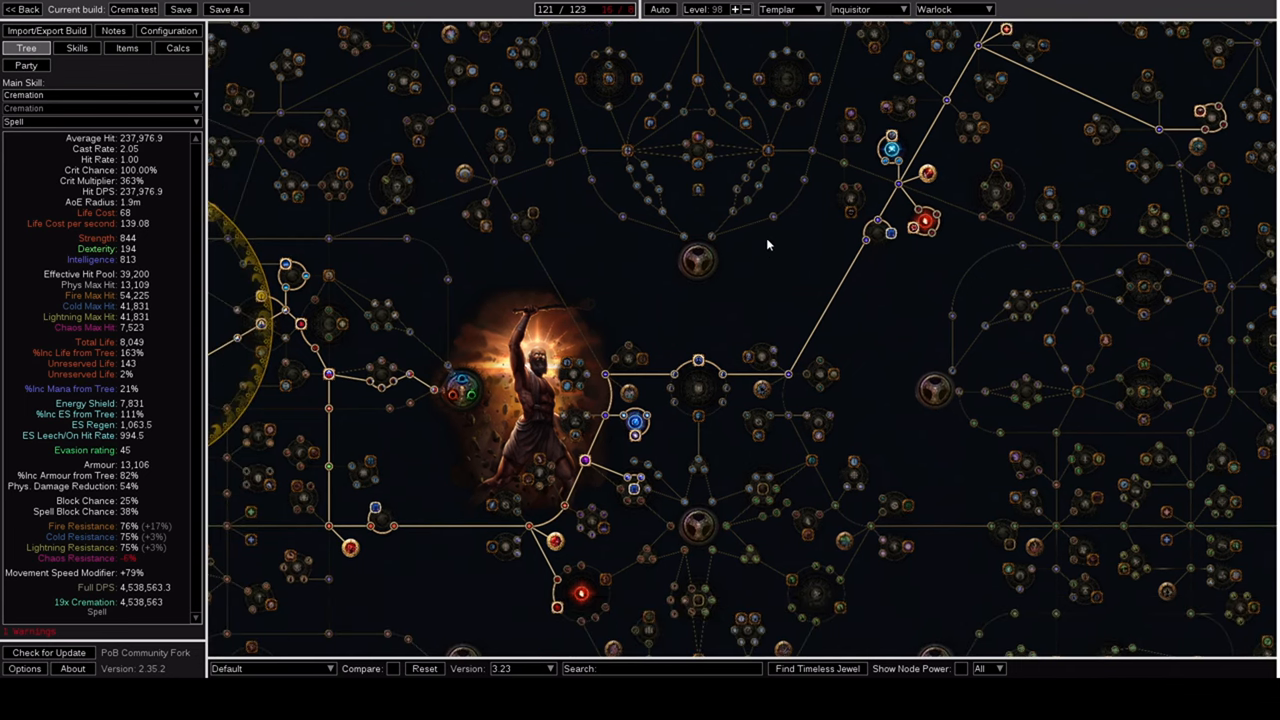
{"action": "left_click", "coordinate": [76, 48]}
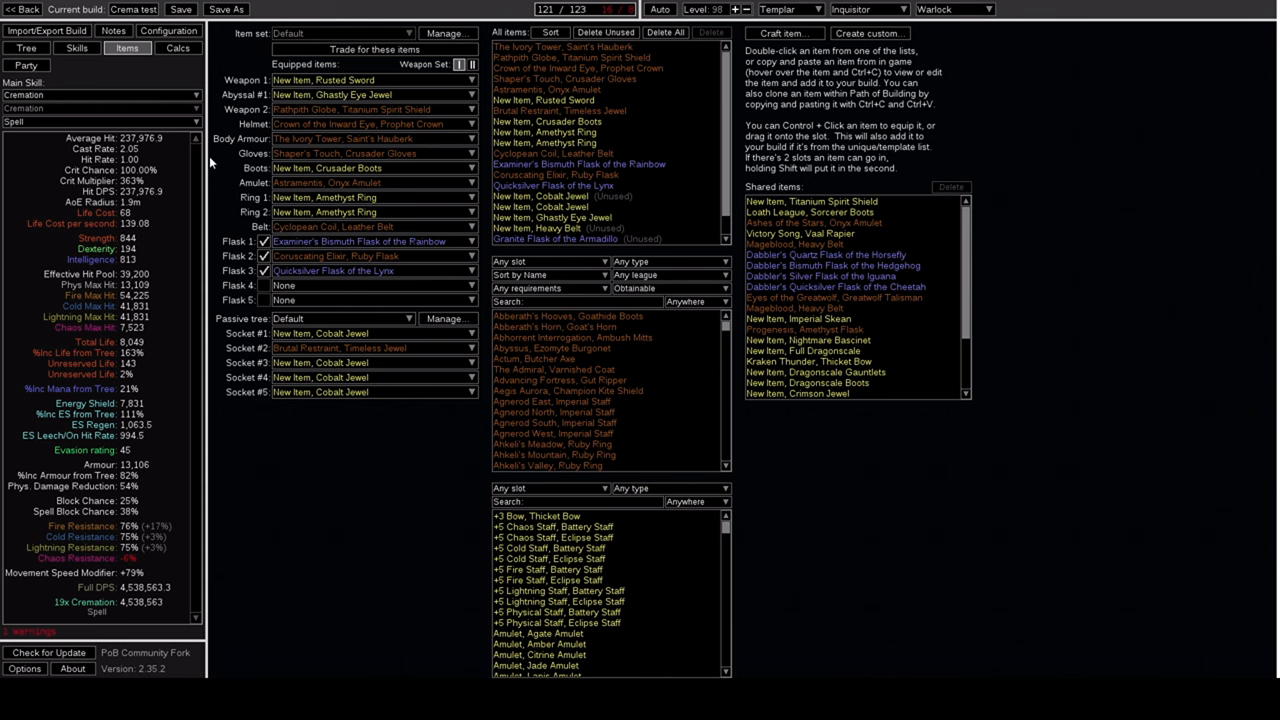
{"action": "mouse_move", "coordinate": [224, 178]}
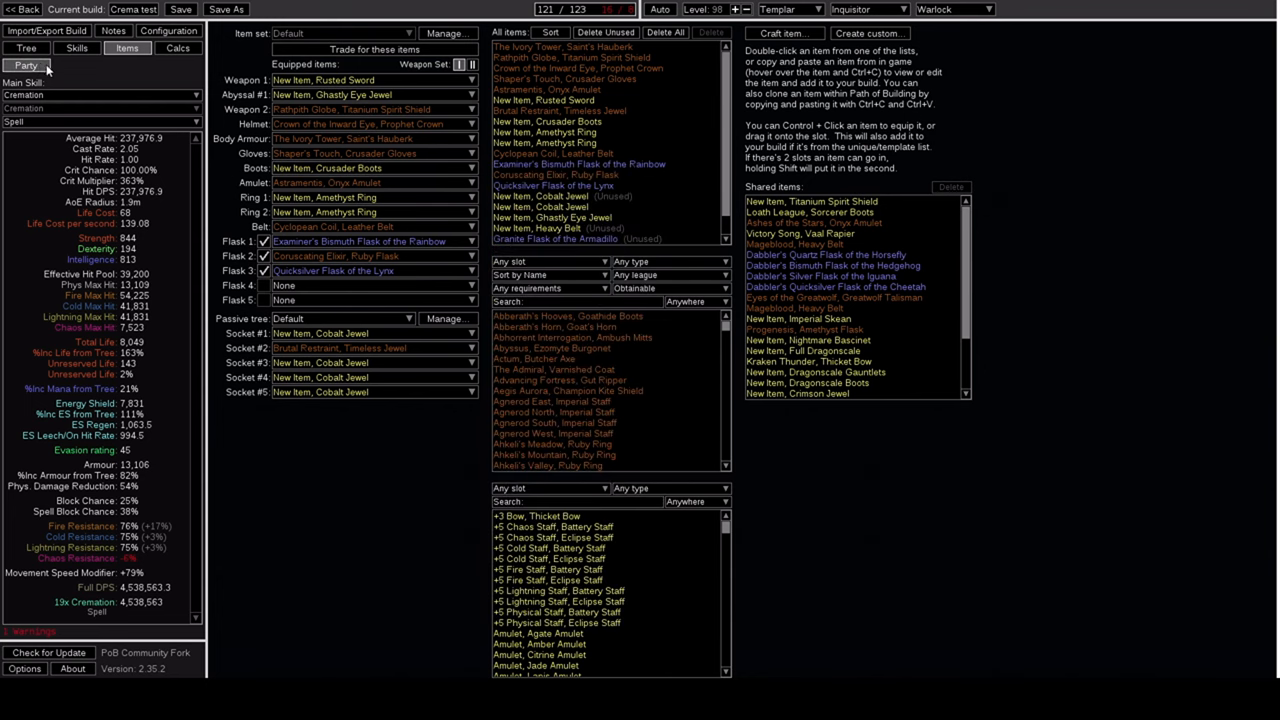
Turn off Energy Blade in the gloves Energy Blade and Frostblink gem group
{"action": "left_click", "coordinate": [26, 48]}
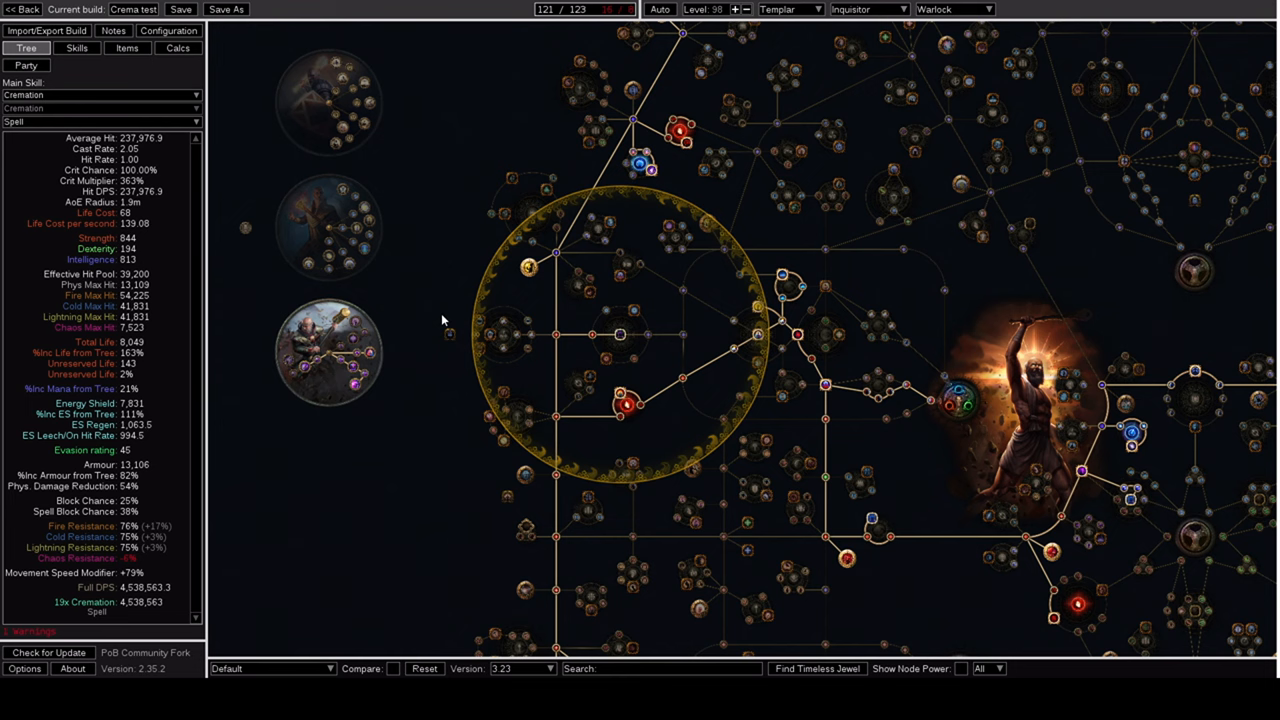
{"action": "left_click", "coordinate": [76, 48]}
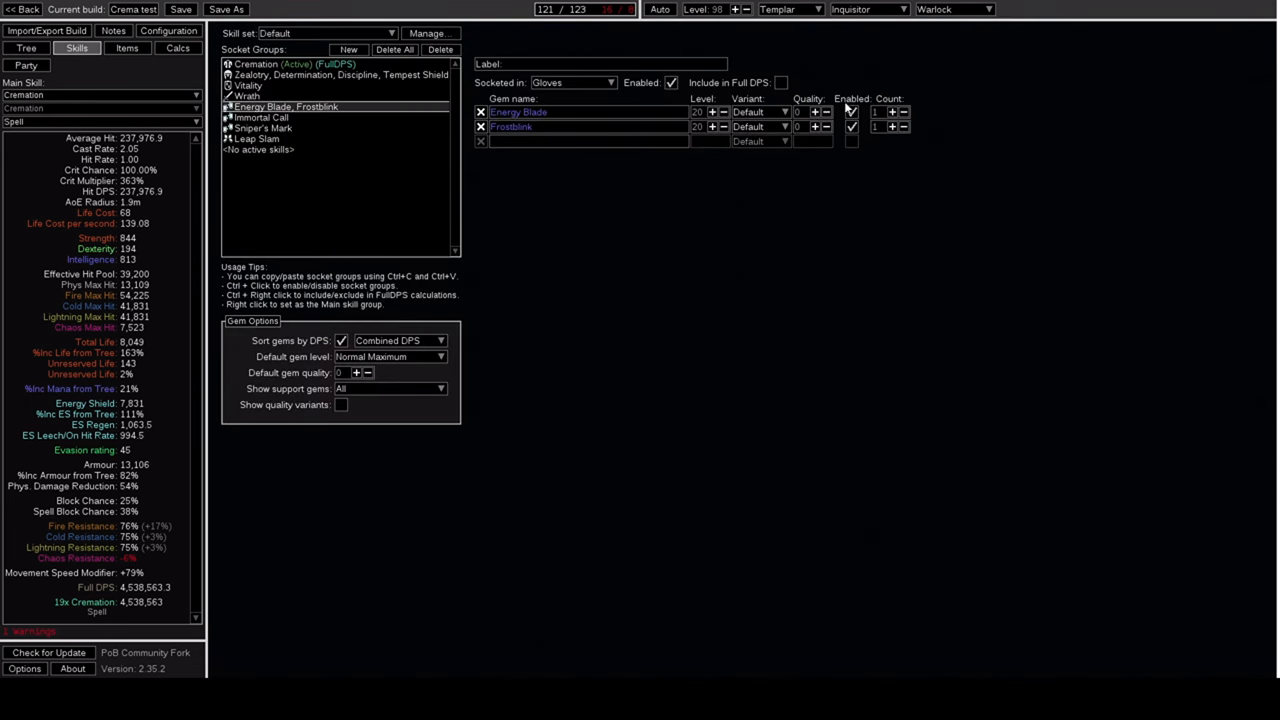
{"action": "left_click", "coordinate": [852, 112]}
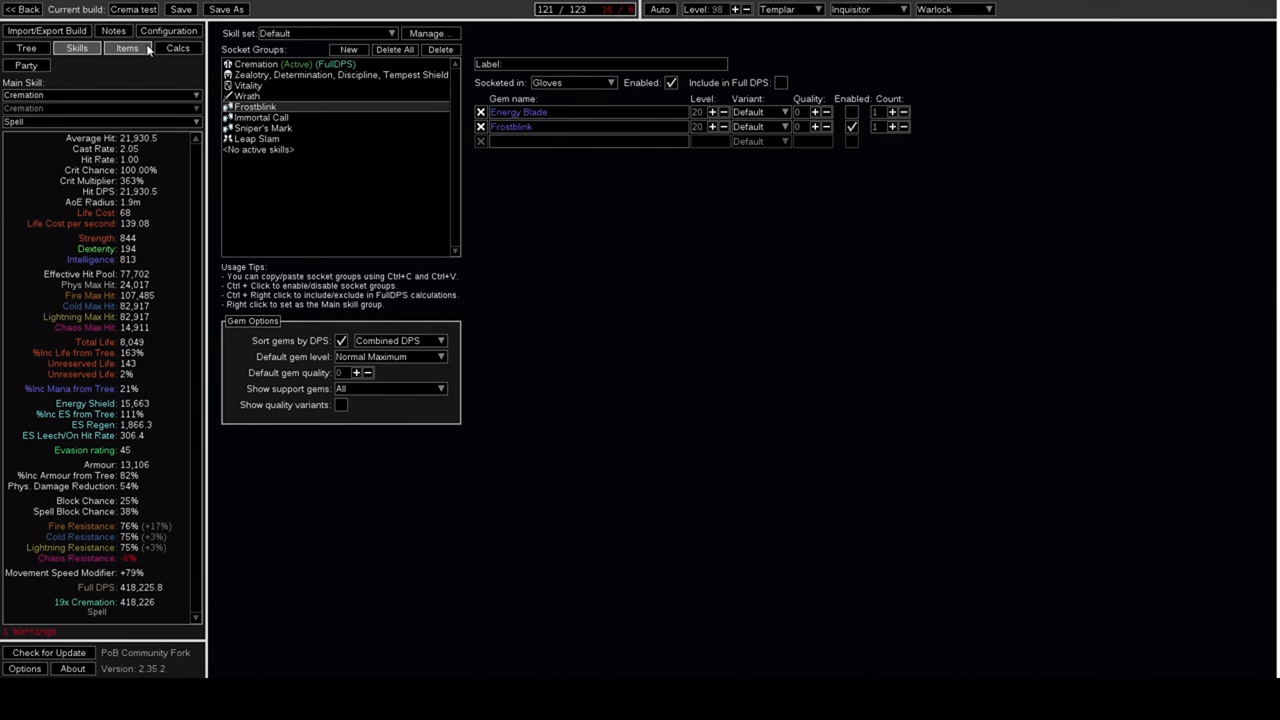
{"action": "mouse_move", "coordinate": [518, 112]}
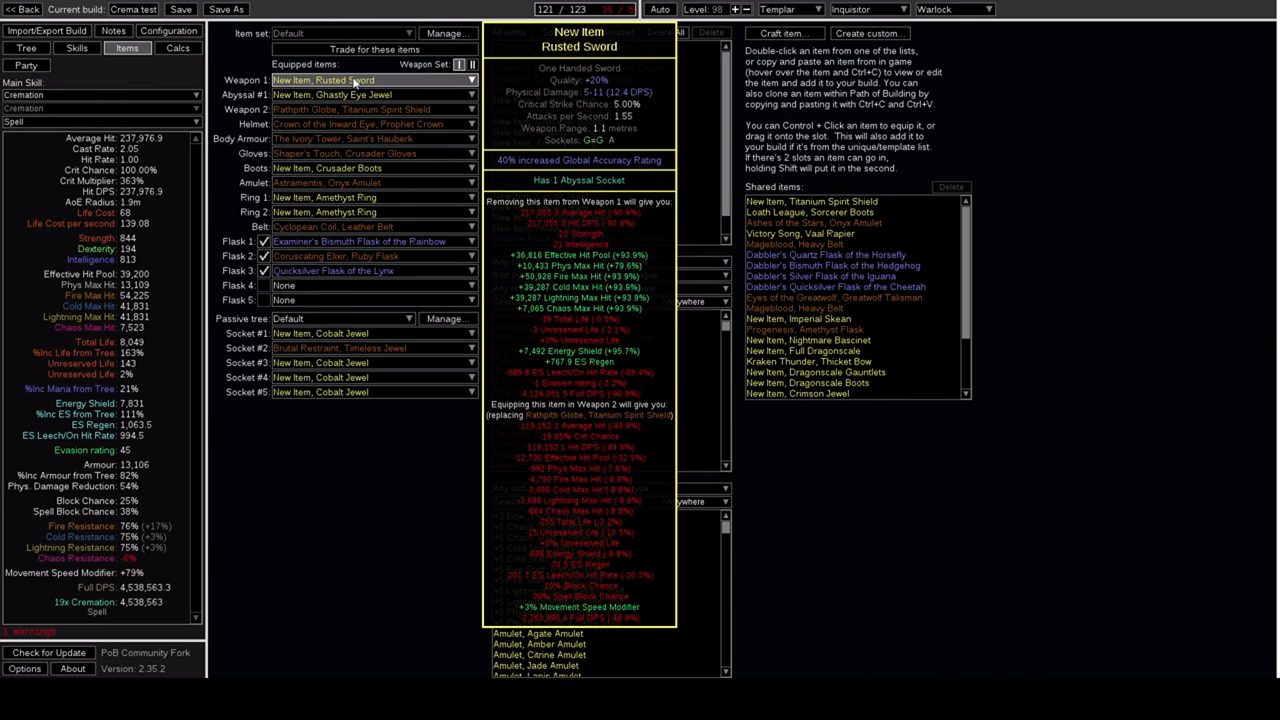
Look over the ascendancy area, then review the equipped gear, jewels and flasks
{"action": "left_click", "coordinate": [76, 48]}
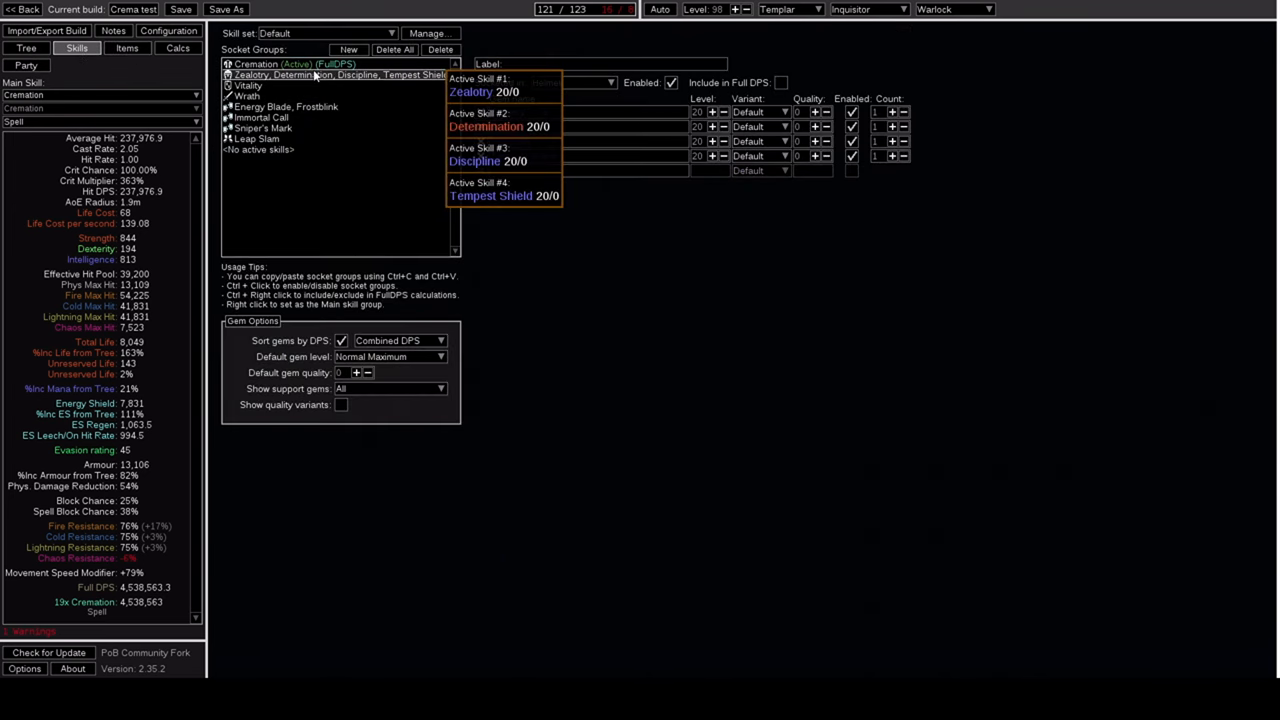
{"action": "left_click", "coordinate": [26, 48]}
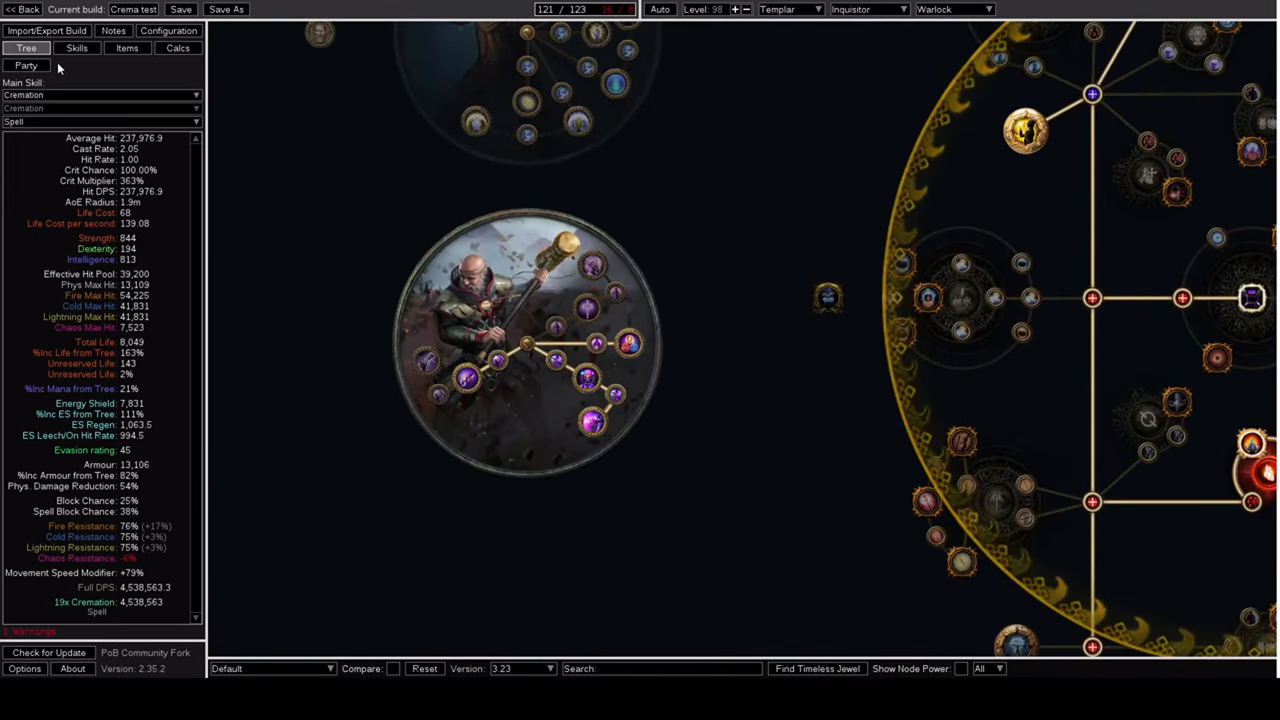
{"action": "left_click", "coordinate": [128, 48]}
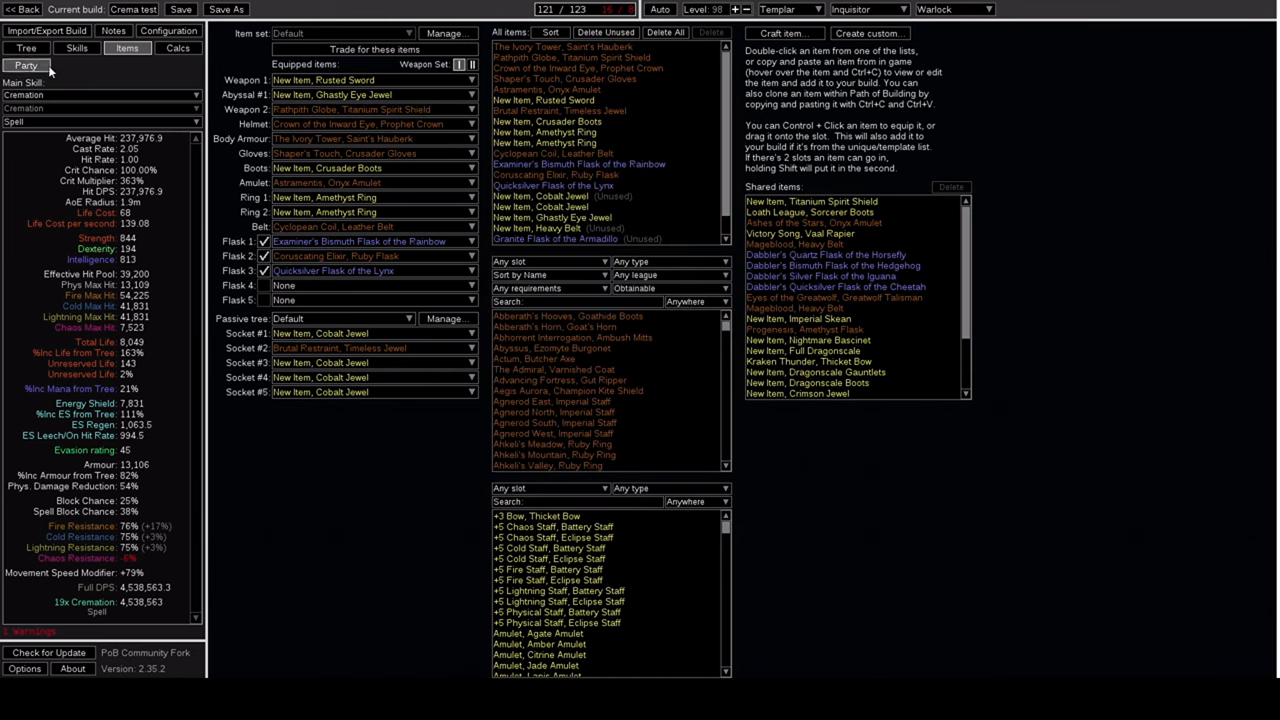
{"action": "left_click", "coordinate": [26, 48]}
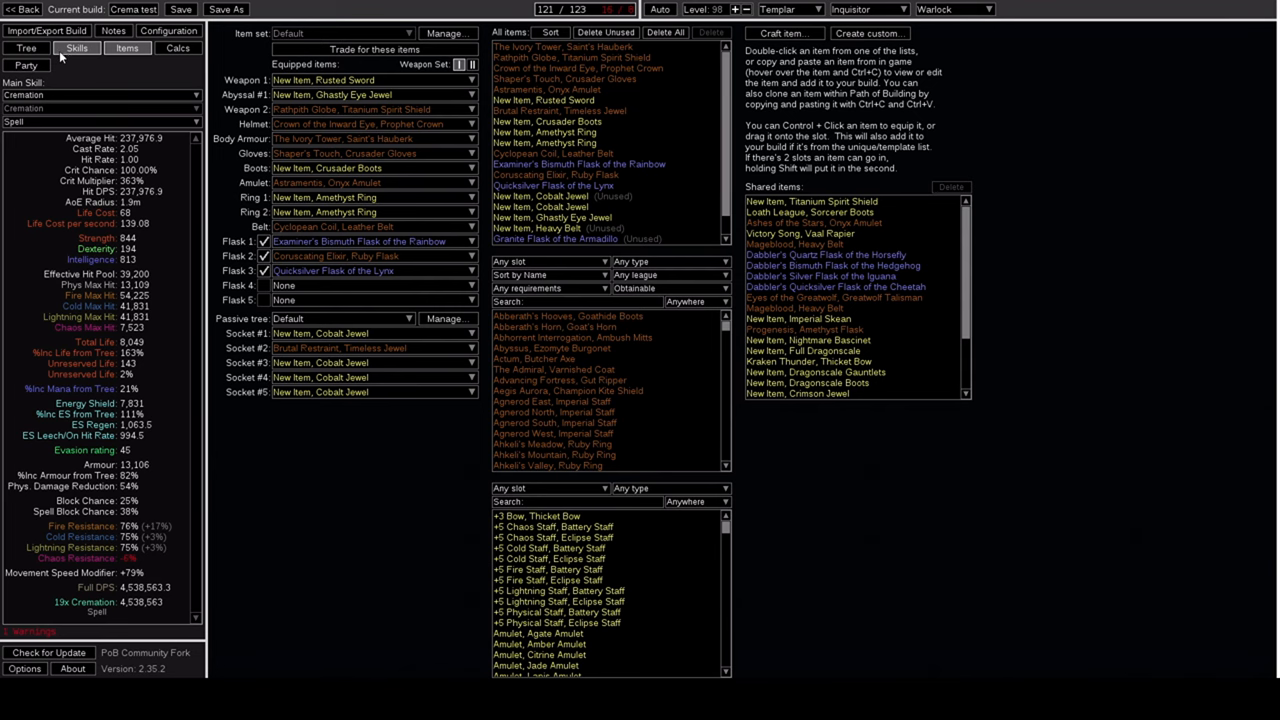
{"action": "mouse_move", "coordinate": [76, 48]}
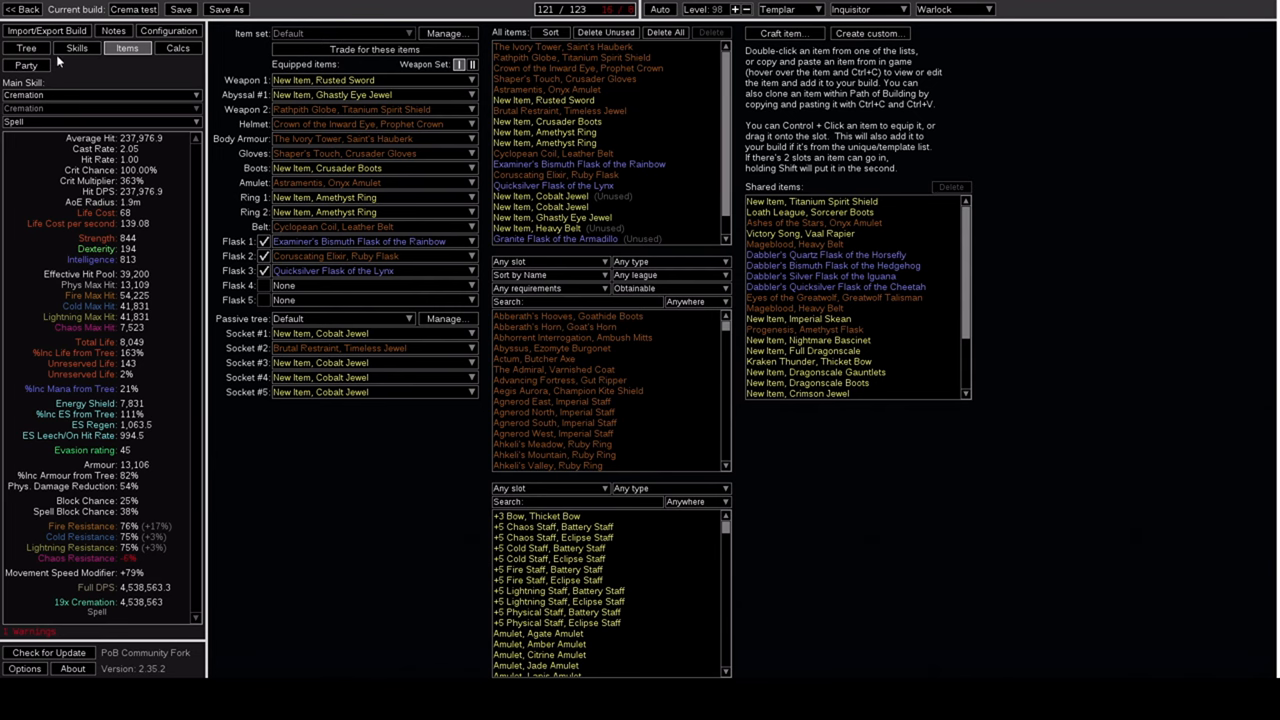
{"action": "left_click", "coordinate": [26, 48]}
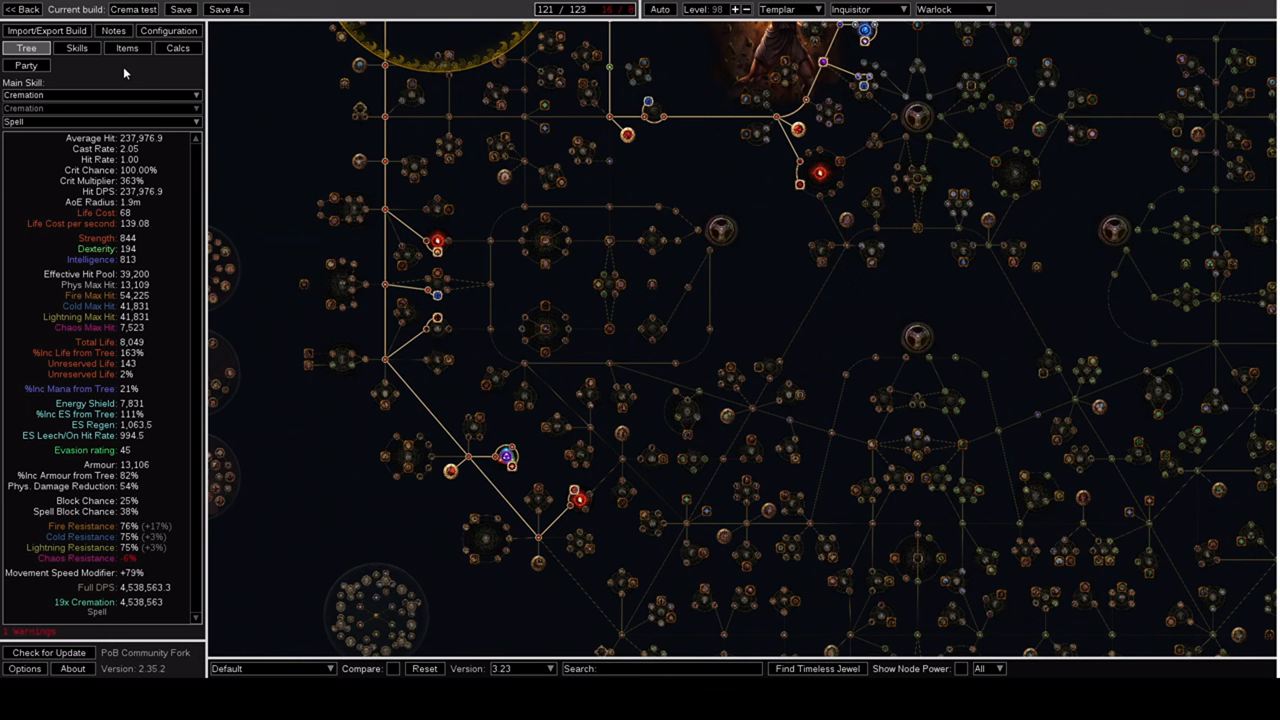
{"action": "left_click", "coordinate": [76, 48]}
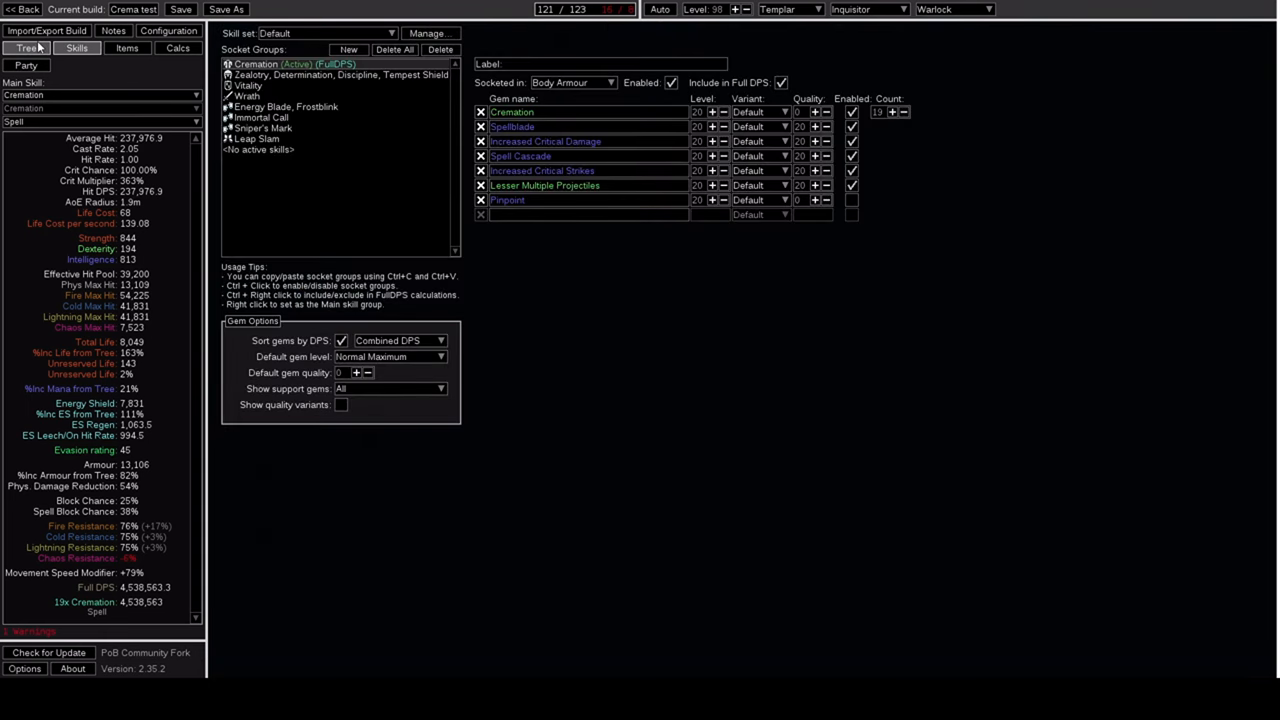
{"action": "mouse_move", "coordinate": [260, 116]}
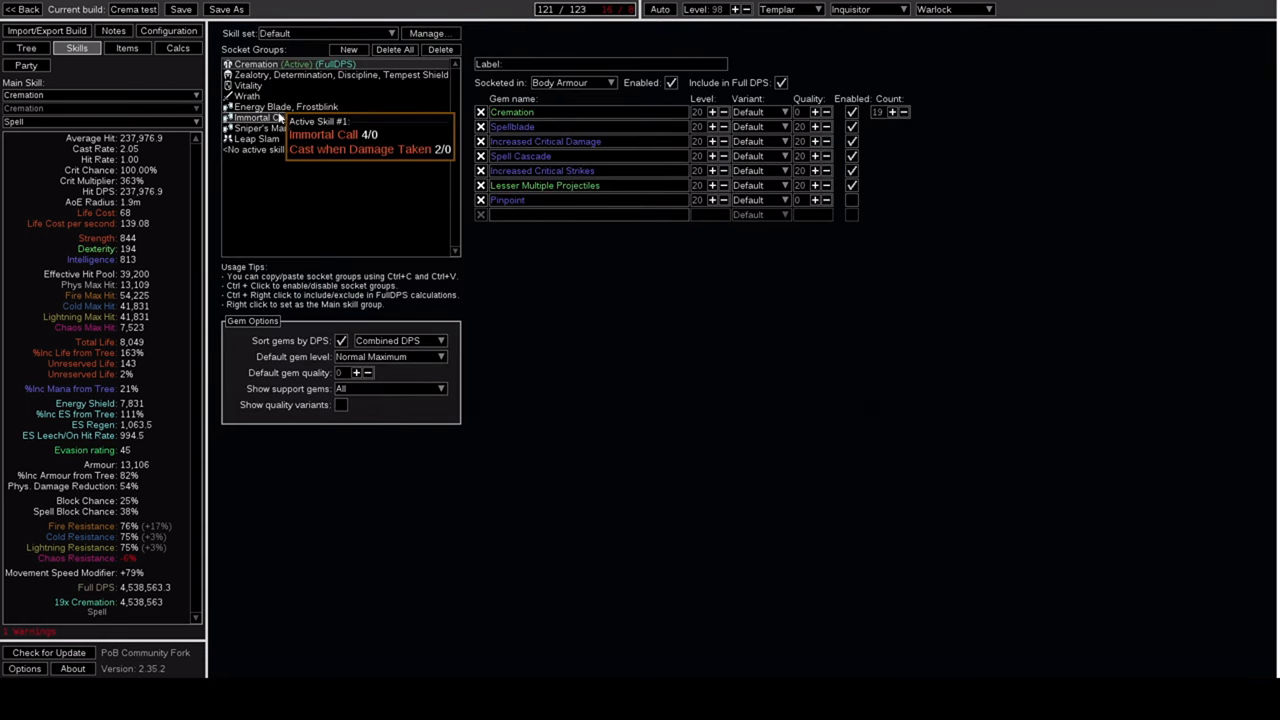
{"action": "left_click", "coordinate": [288, 108]}
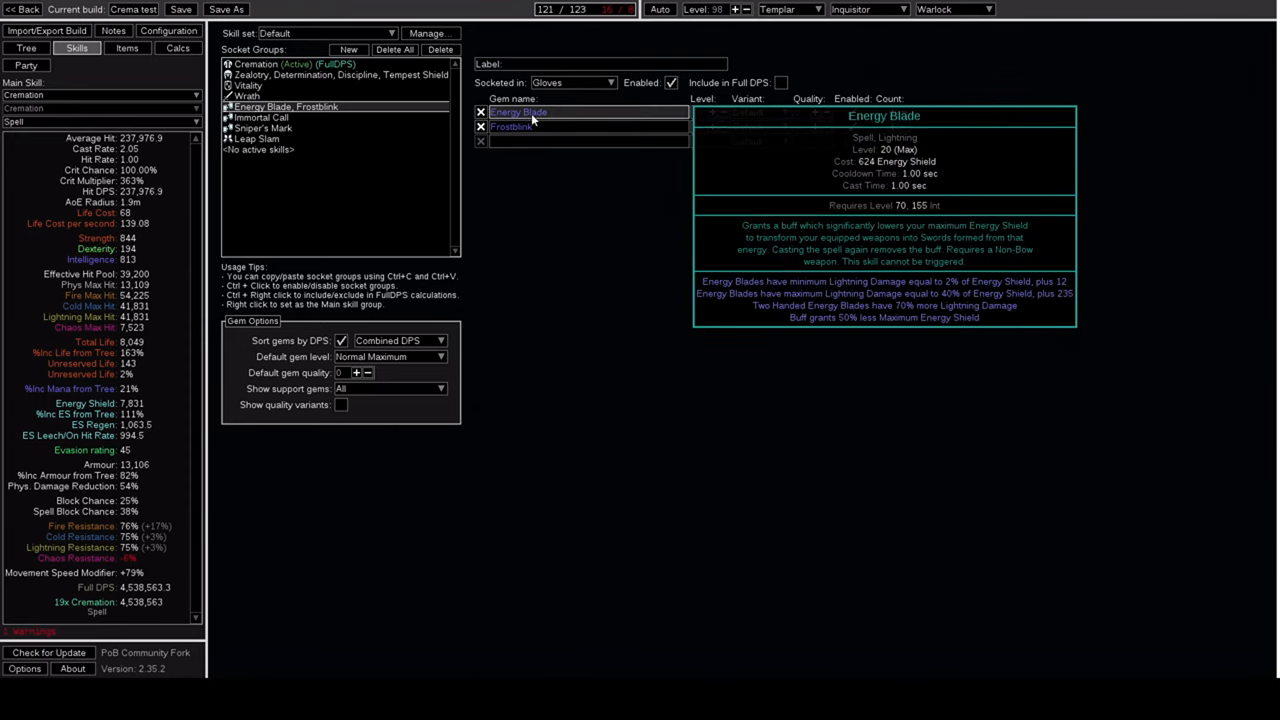
{"action": "left_click", "coordinate": [764, 112]}
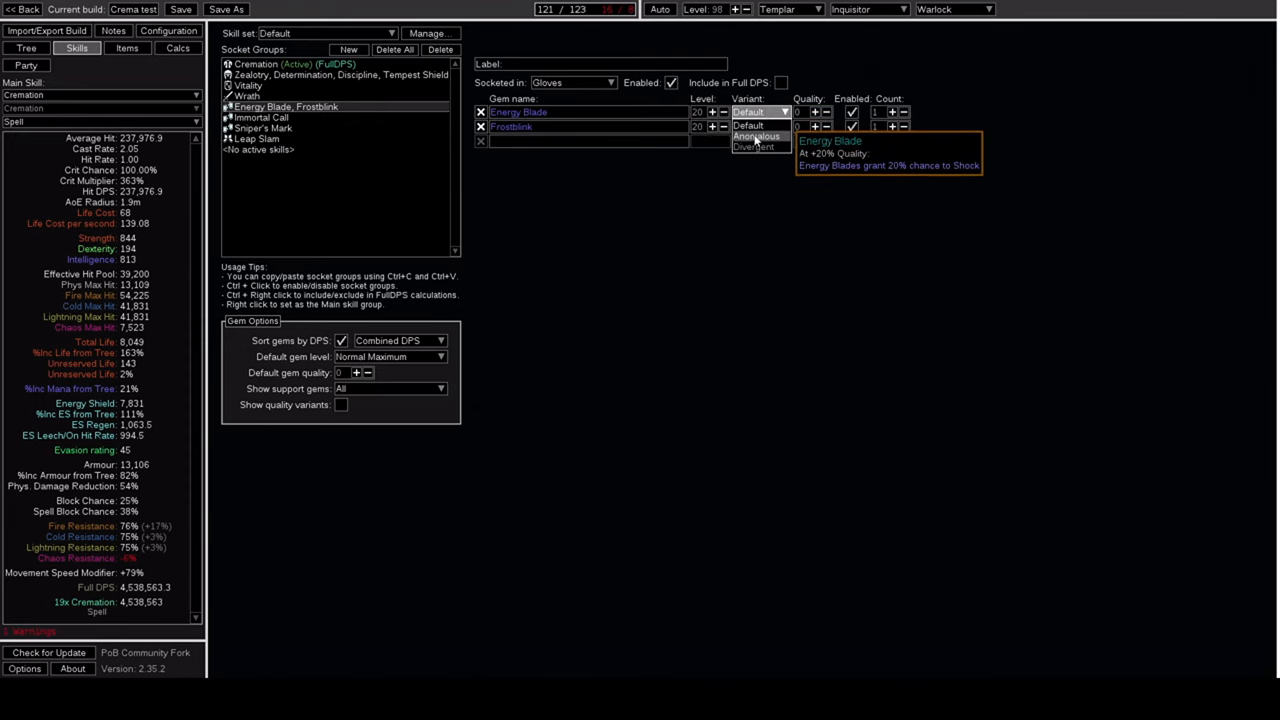
{"action": "mouse_move", "coordinate": [516, 128]}
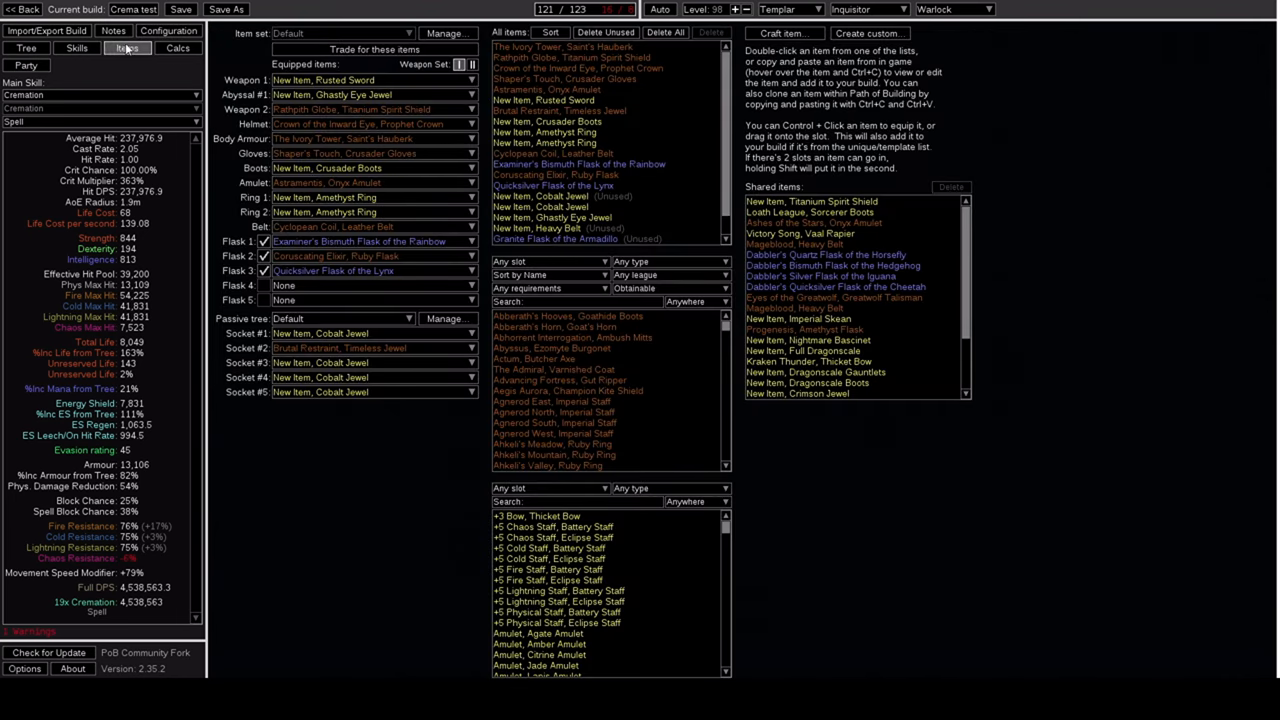
{"action": "mouse_move", "coordinate": [350, 108]}
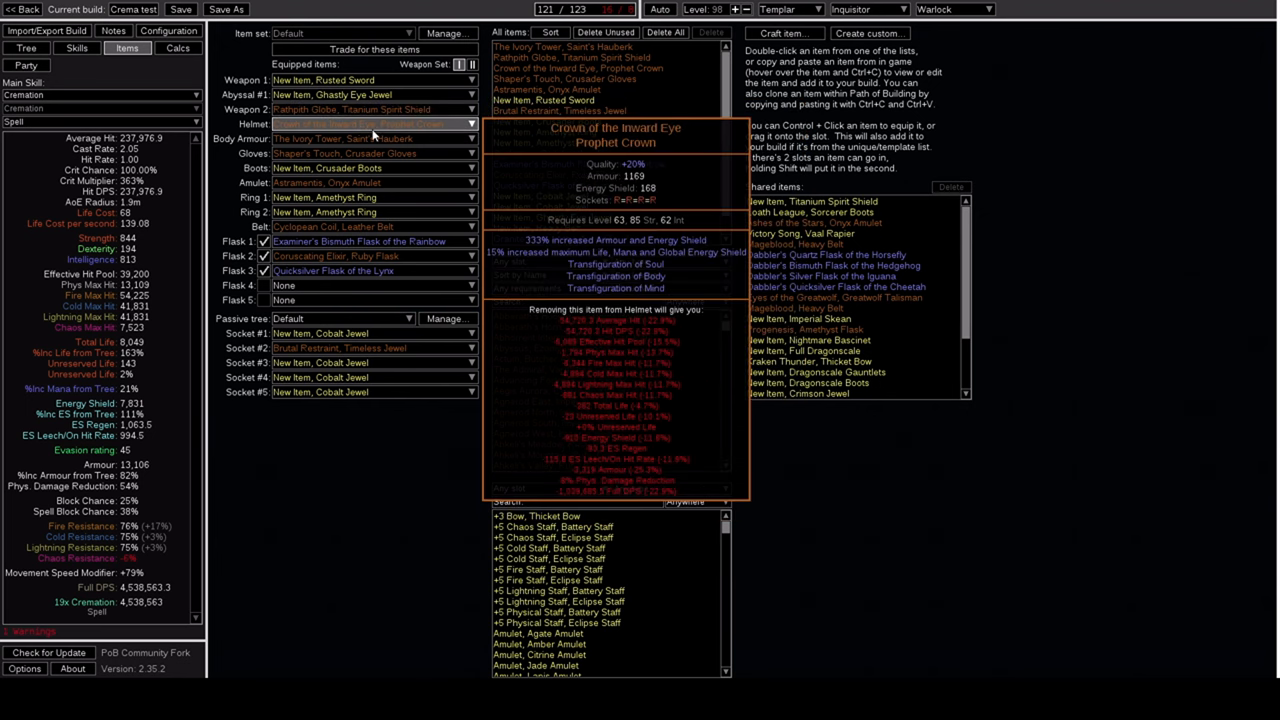
{"action": "mouse_move", "coordinate": [364, 138]}
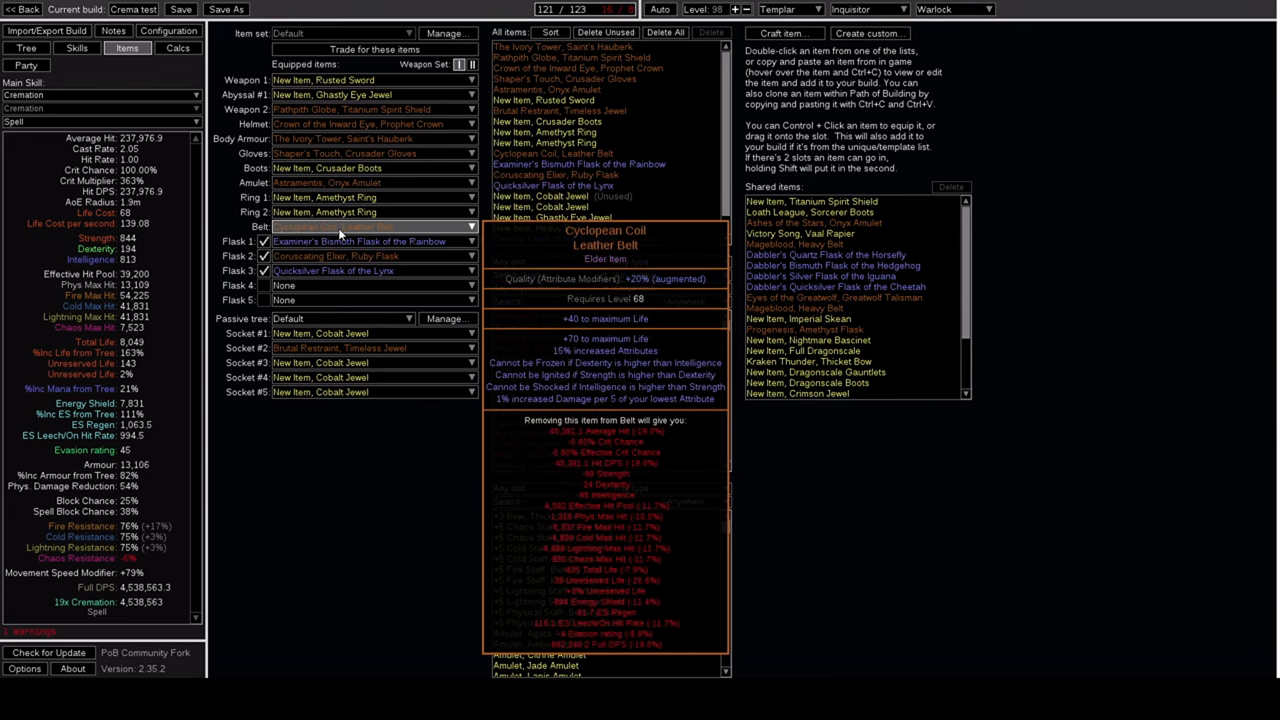
{"action": "left_click", "coordinate": [370, 226]}
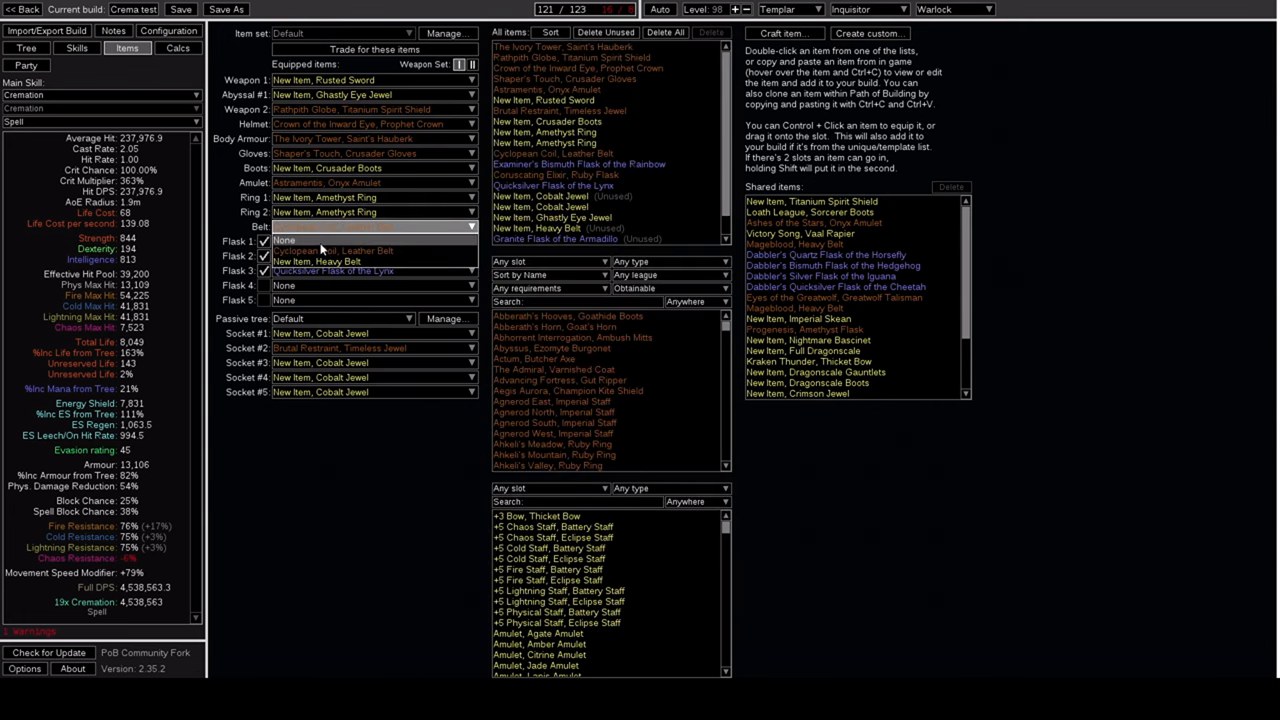
{"action": "left_click", "coordinate": [370, 240]}
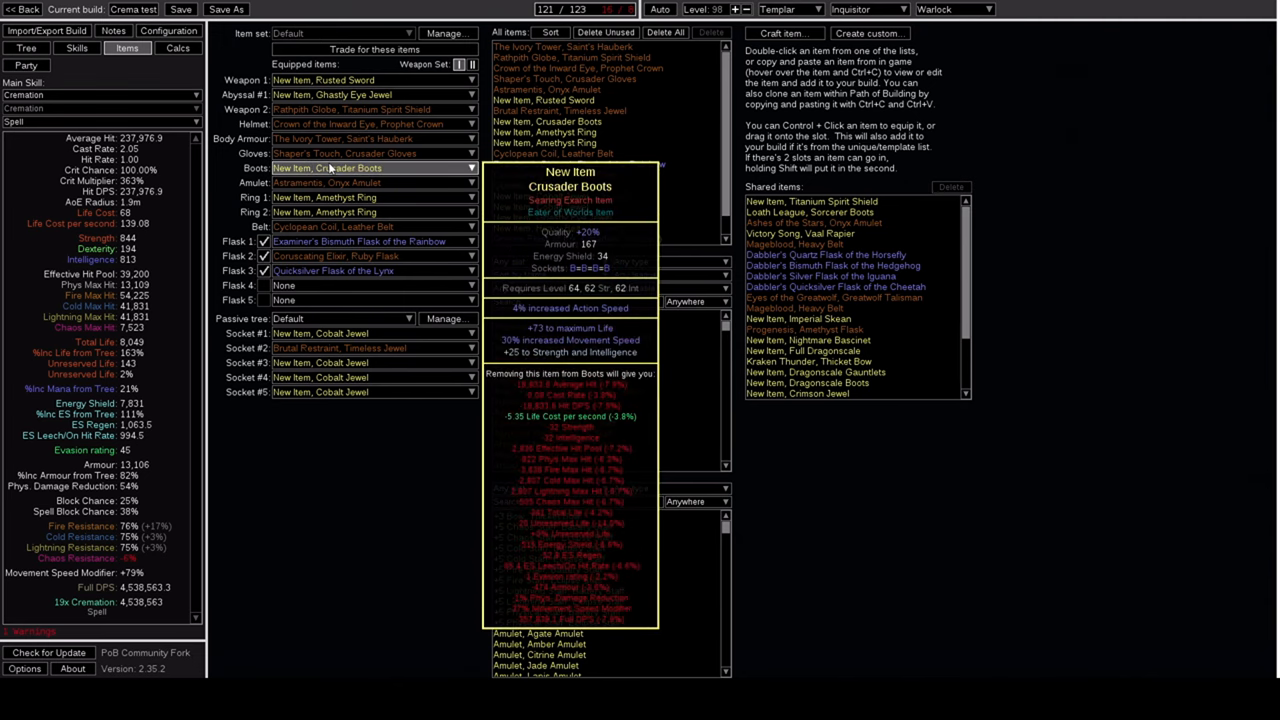
{"action": "mouse_move", "coordinate": [350, 108]}
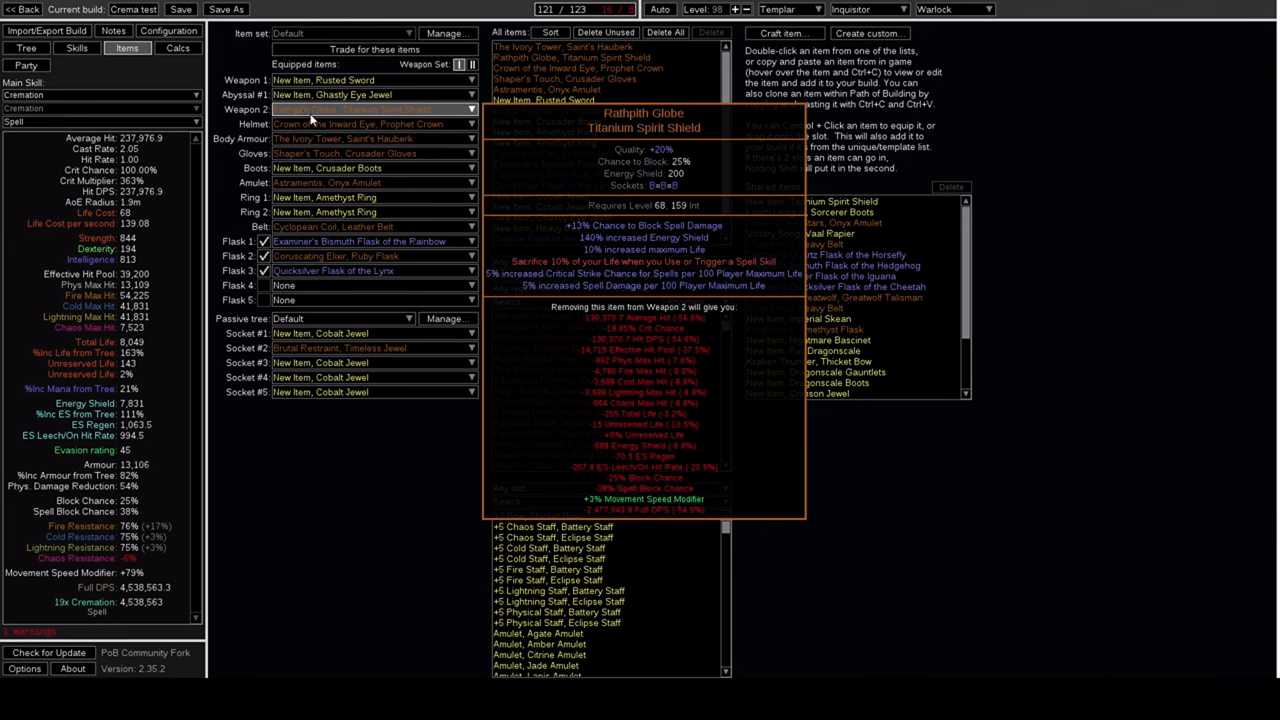
{"action": "left_click", "coordinate": [28, 48]}
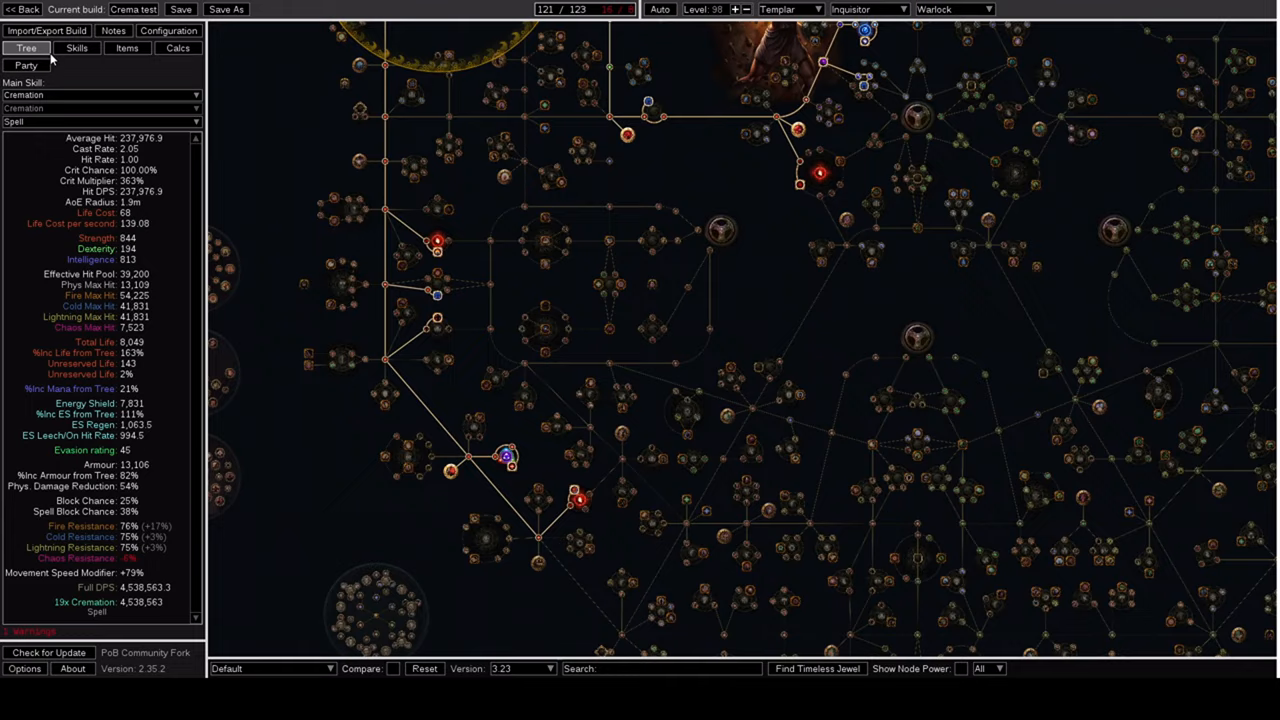
{"action": "left_click", "coordinate": [128, 48]}
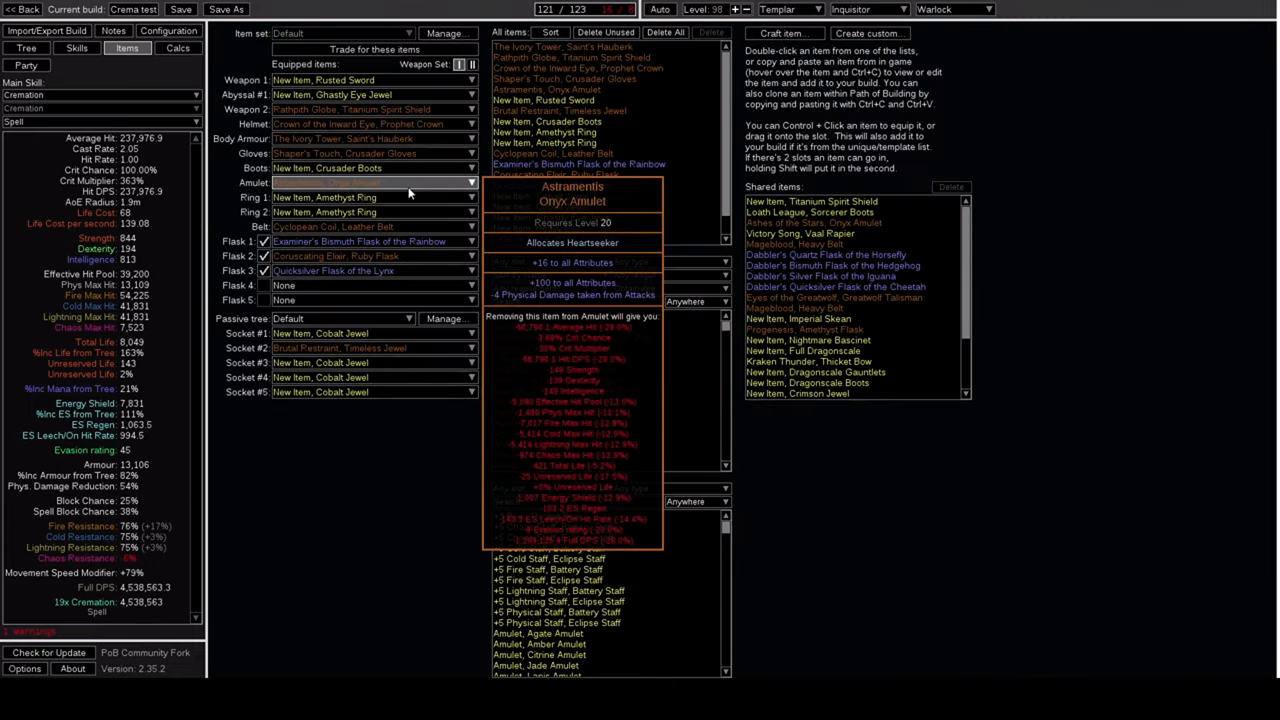
{"action": "left_click", "coordinate": [370, 184]}
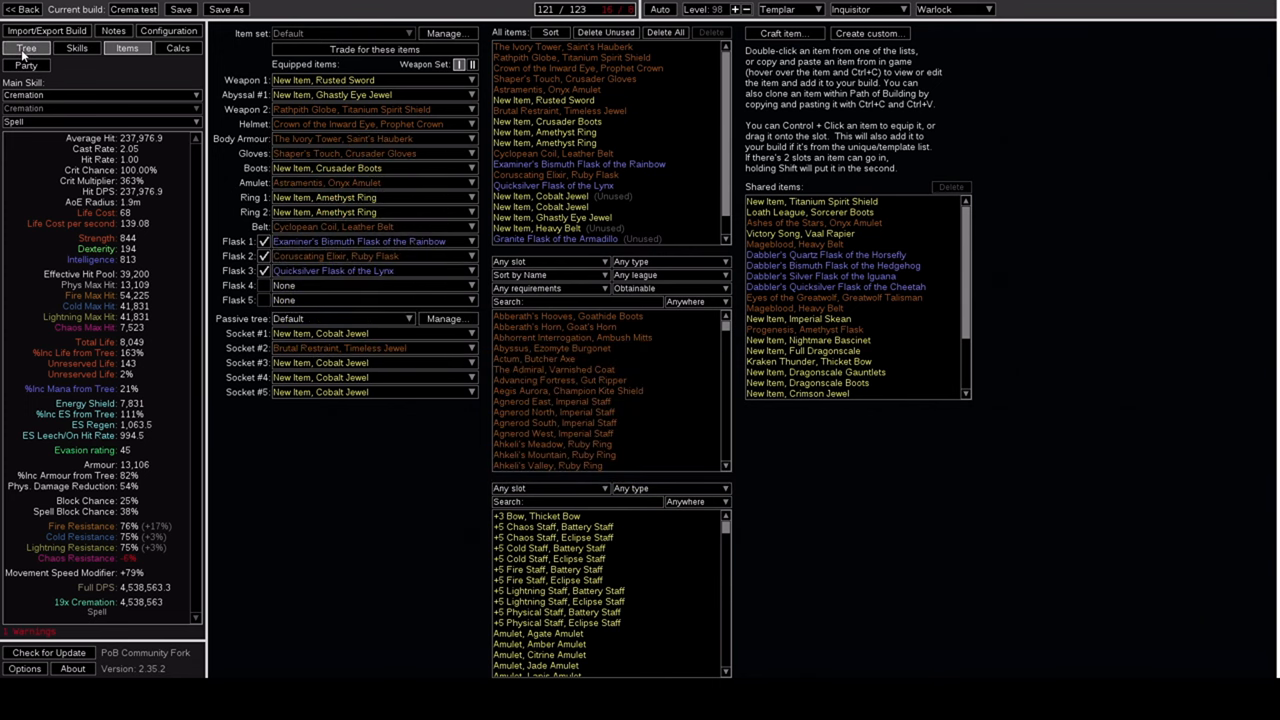
{"action": "left_click", "coordinate": [26, 48]}
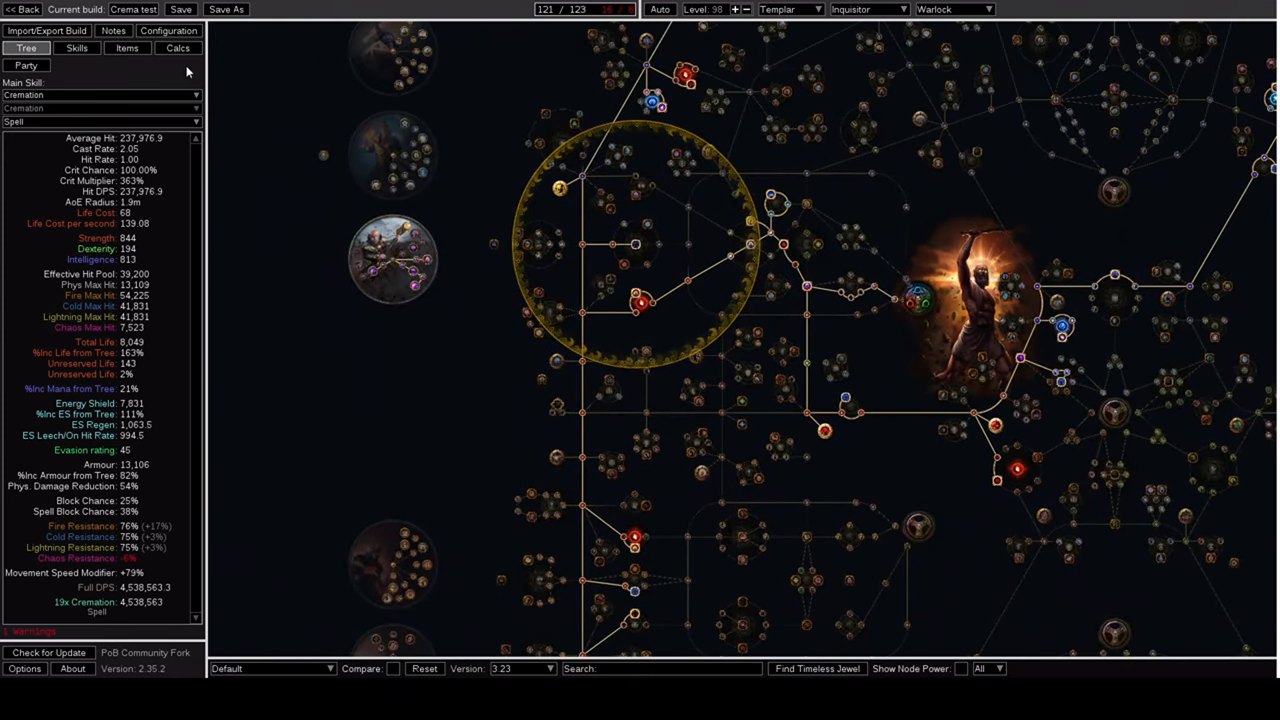
{"action": "left_click", "coordinate": [128, 48]}
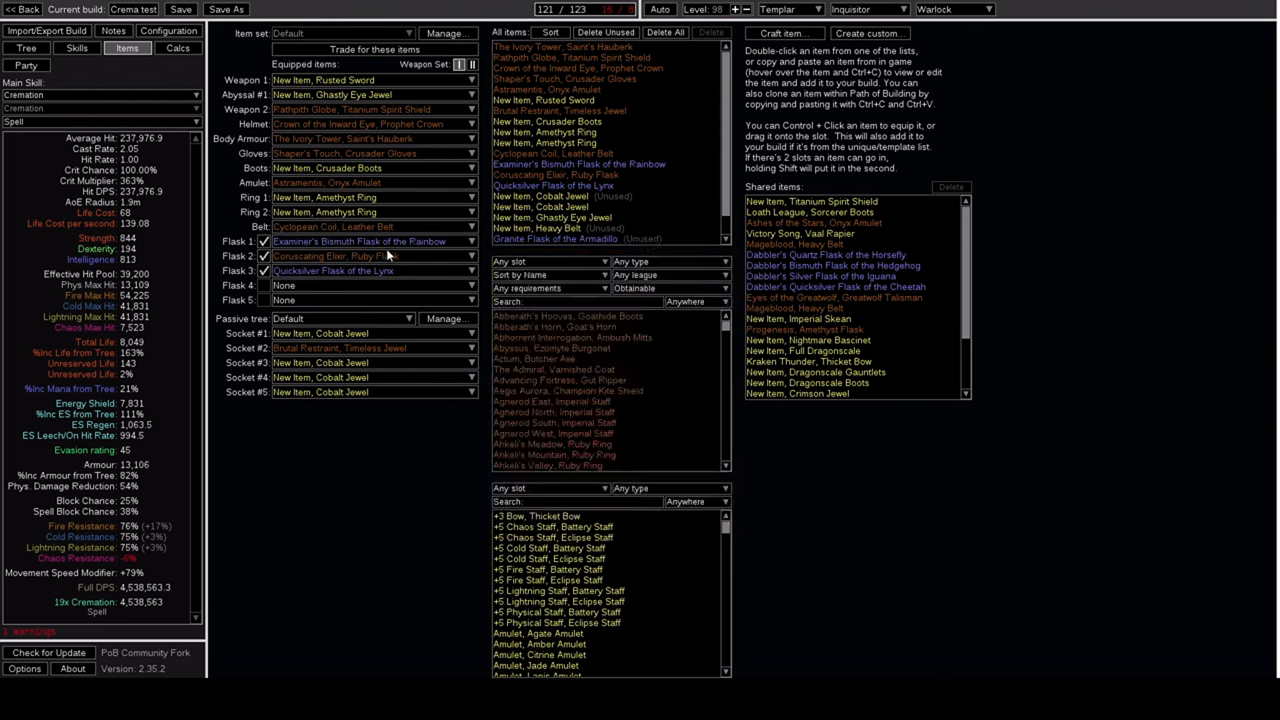
{"action": "mouse_move", "coordinate": [360, 256]}
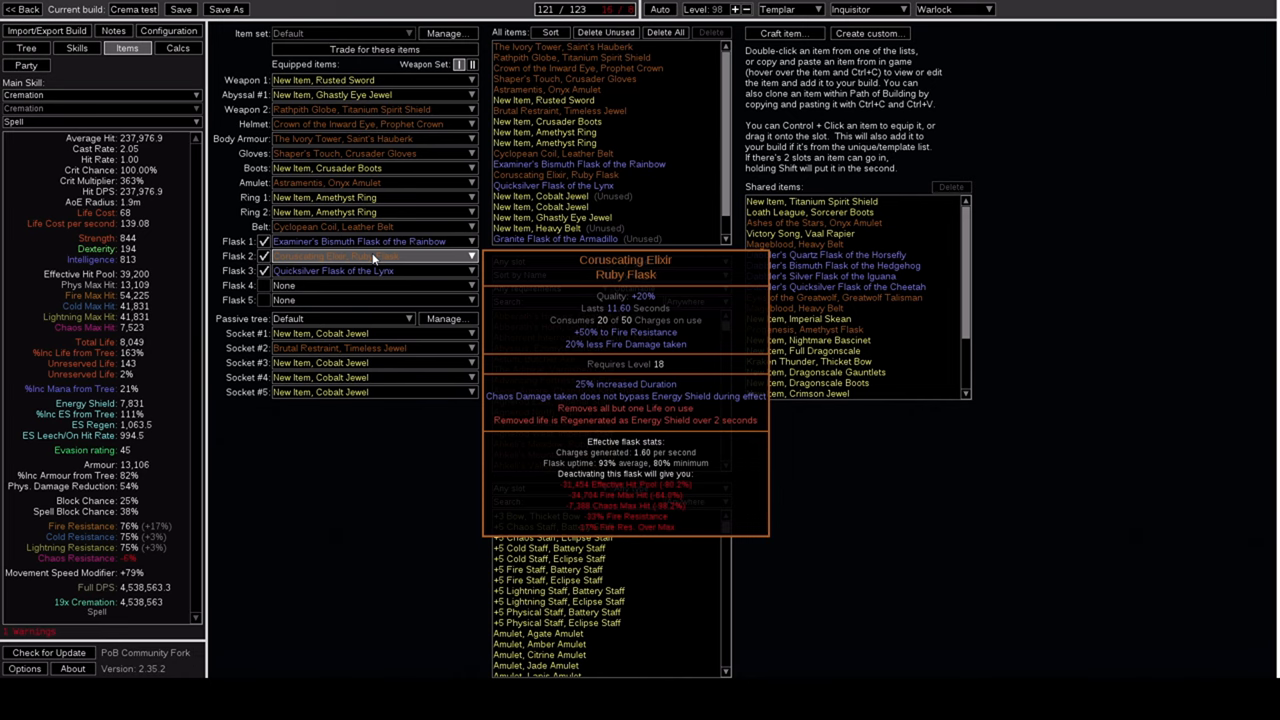
{"action": "mouse_move", "coordinate": [348, 270]}
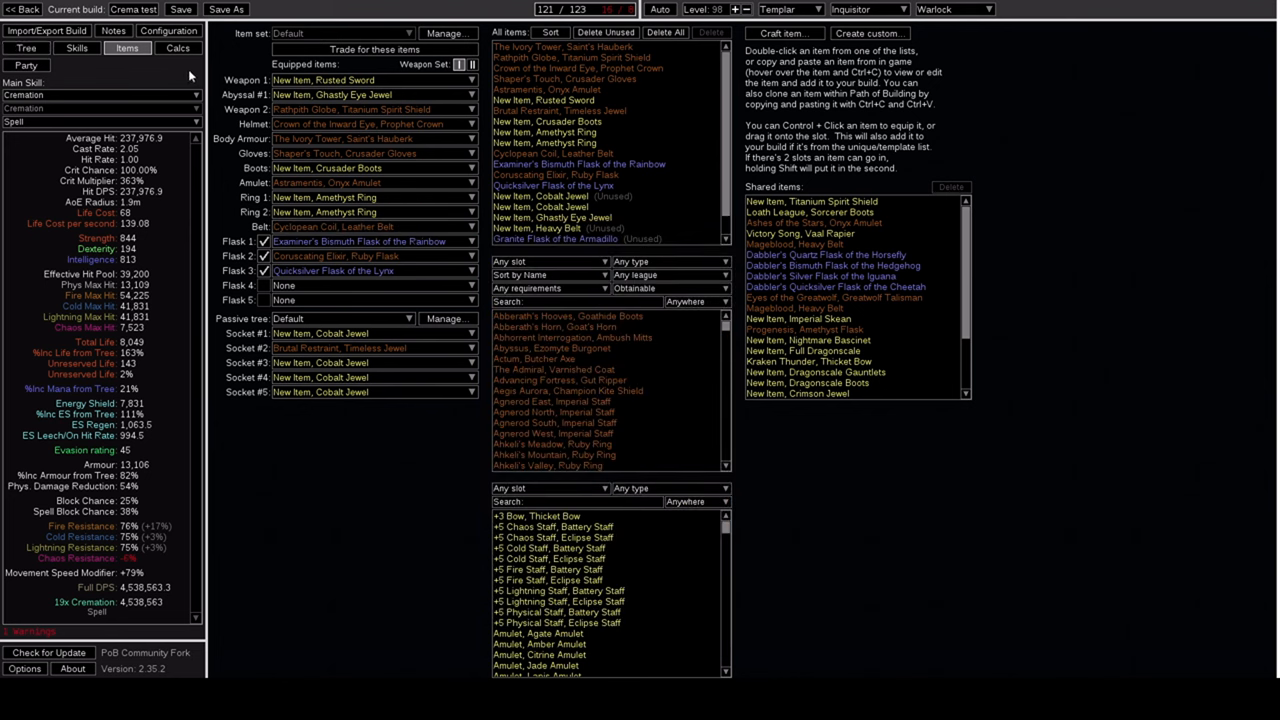
{"action": "mouse_move", "coordinate": [40, 108]}
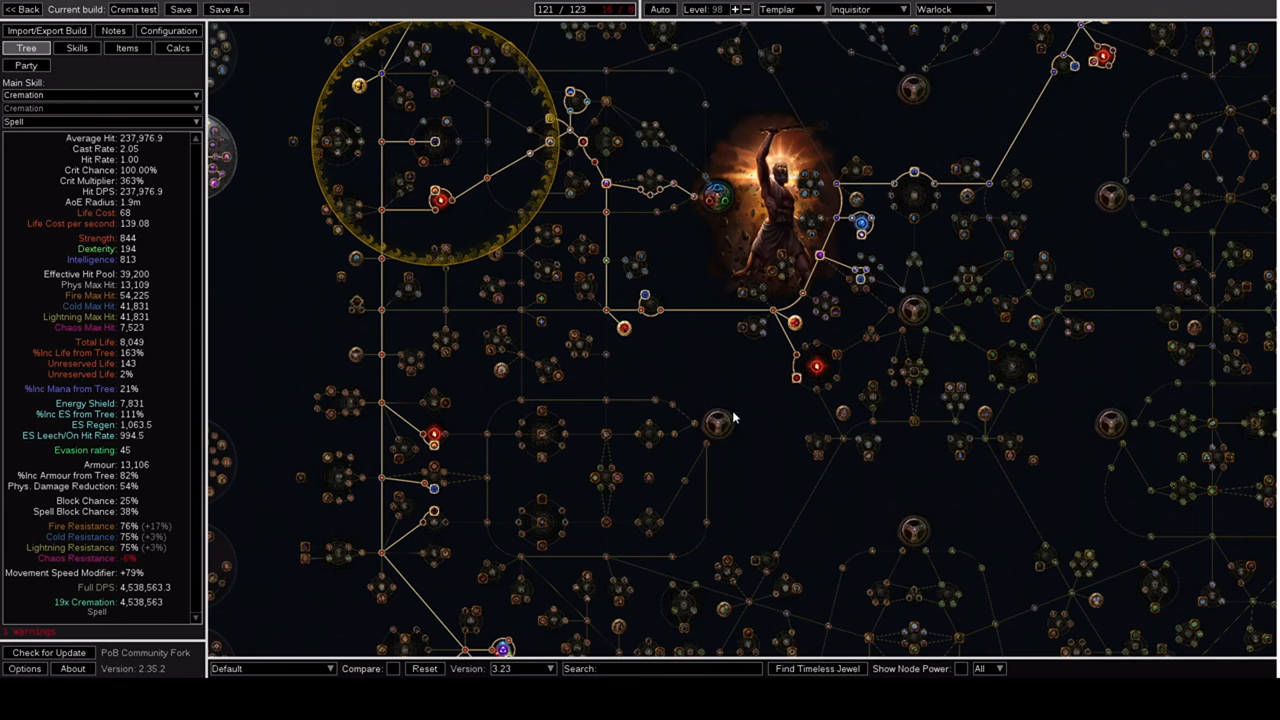
{"action": "mouse_move", "coordinate": [810, 210]}
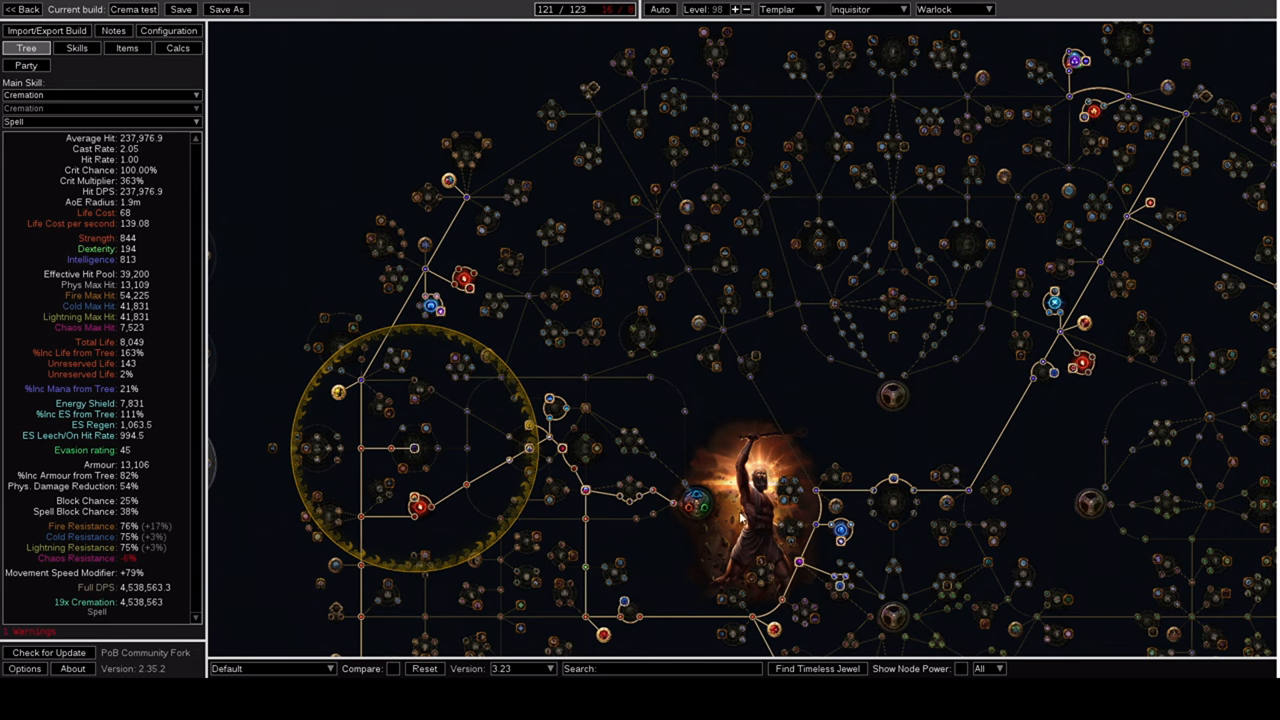
{"action": "mouse_move", "coordinate": [540, 328]}
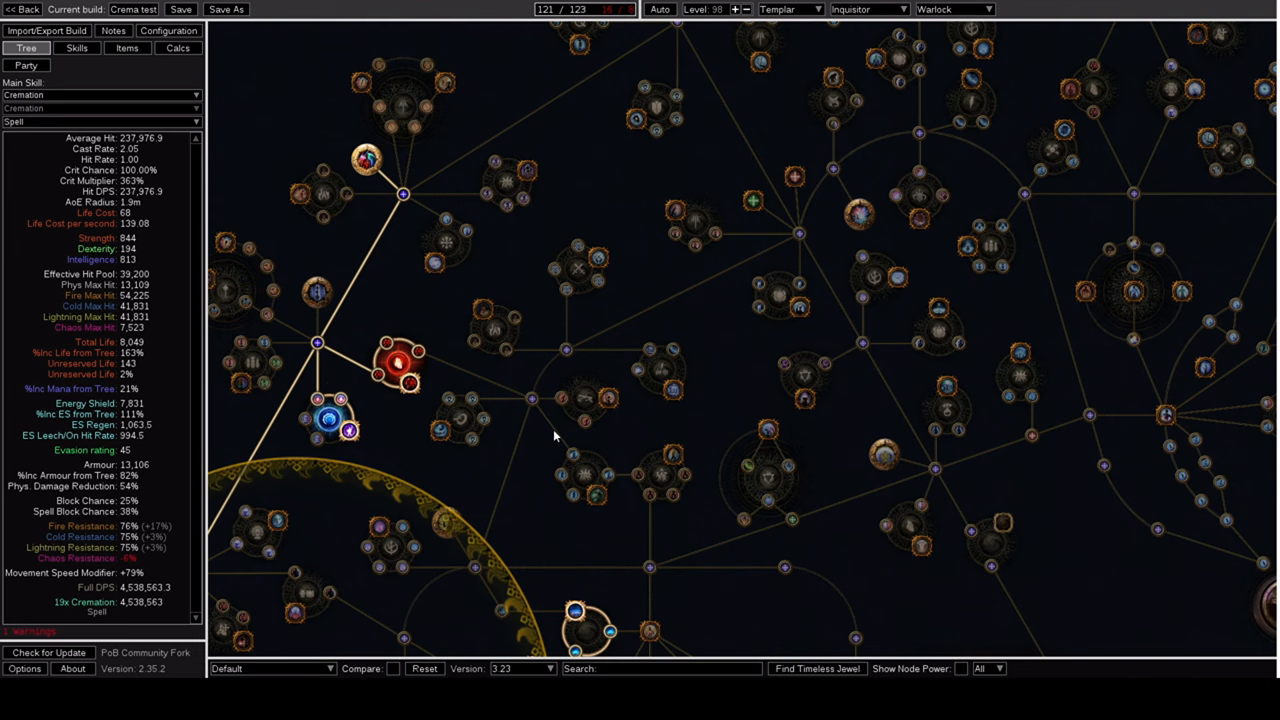
{"action": "mouse_move", "coordinate": [530, 398]}
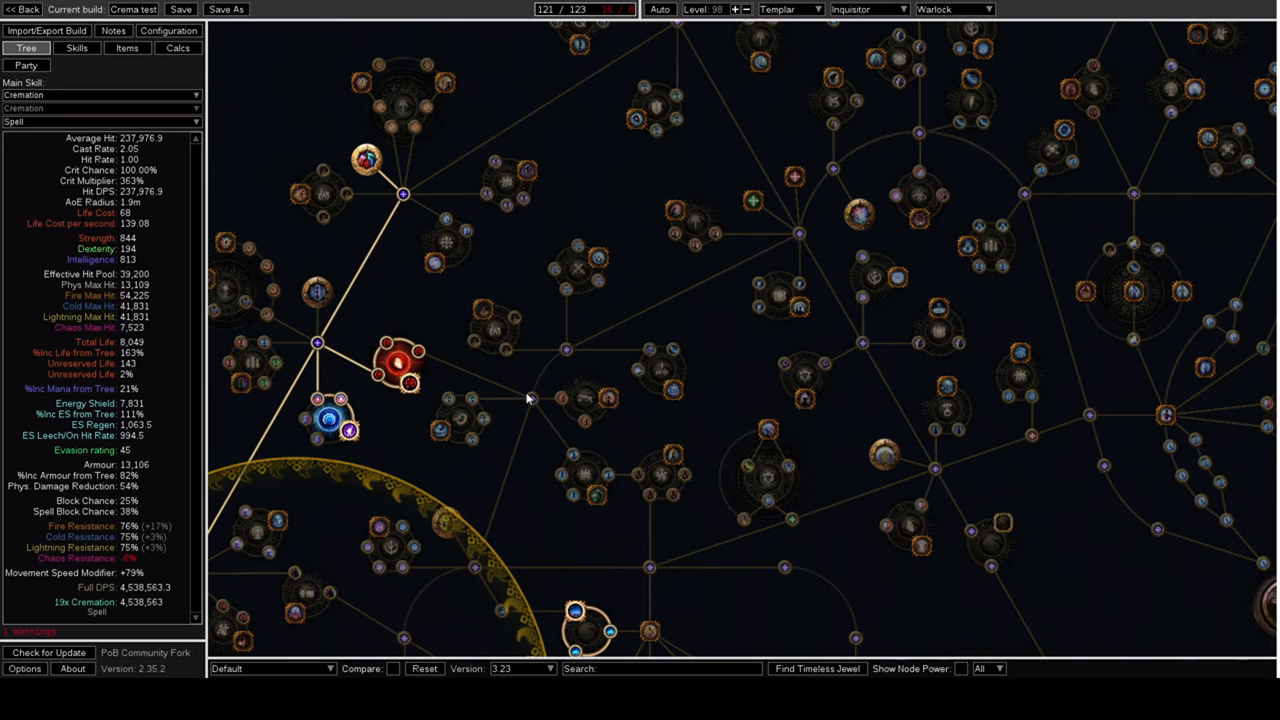
{"action": "mouse_move", "coordinate": [498, 318]}
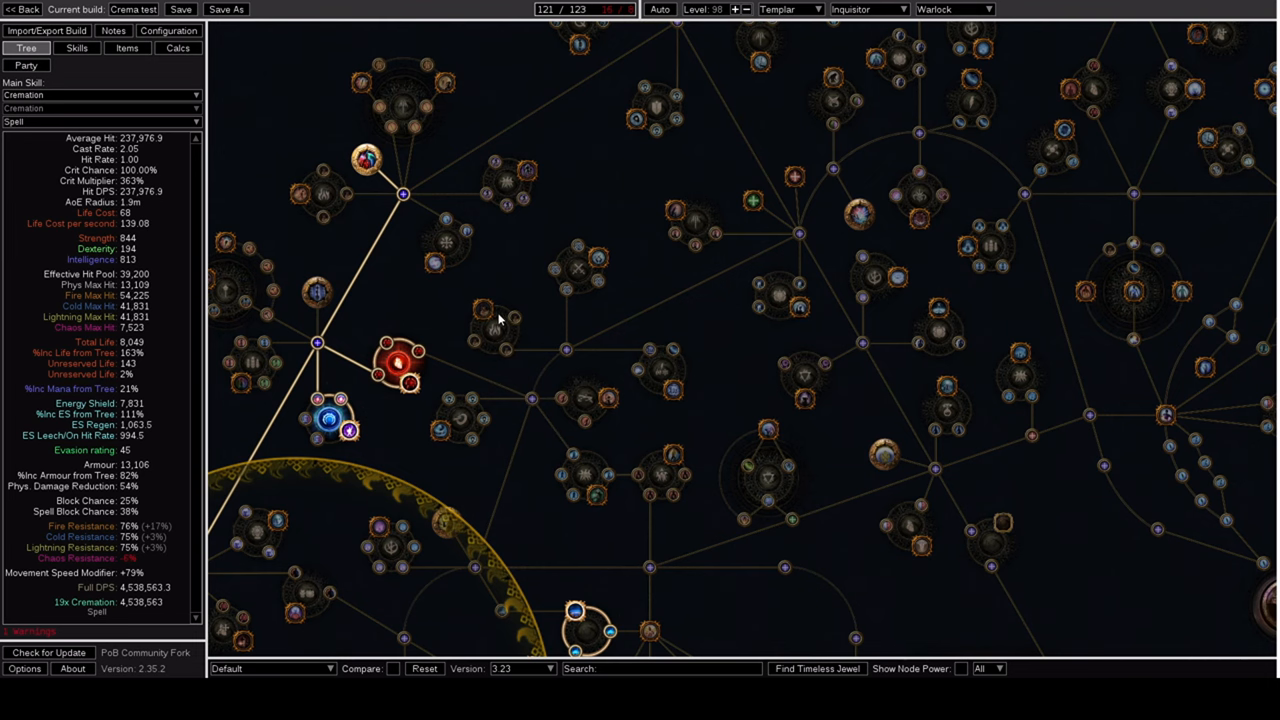
{"action": "mouse_move", "coordinate": [484, 308]}
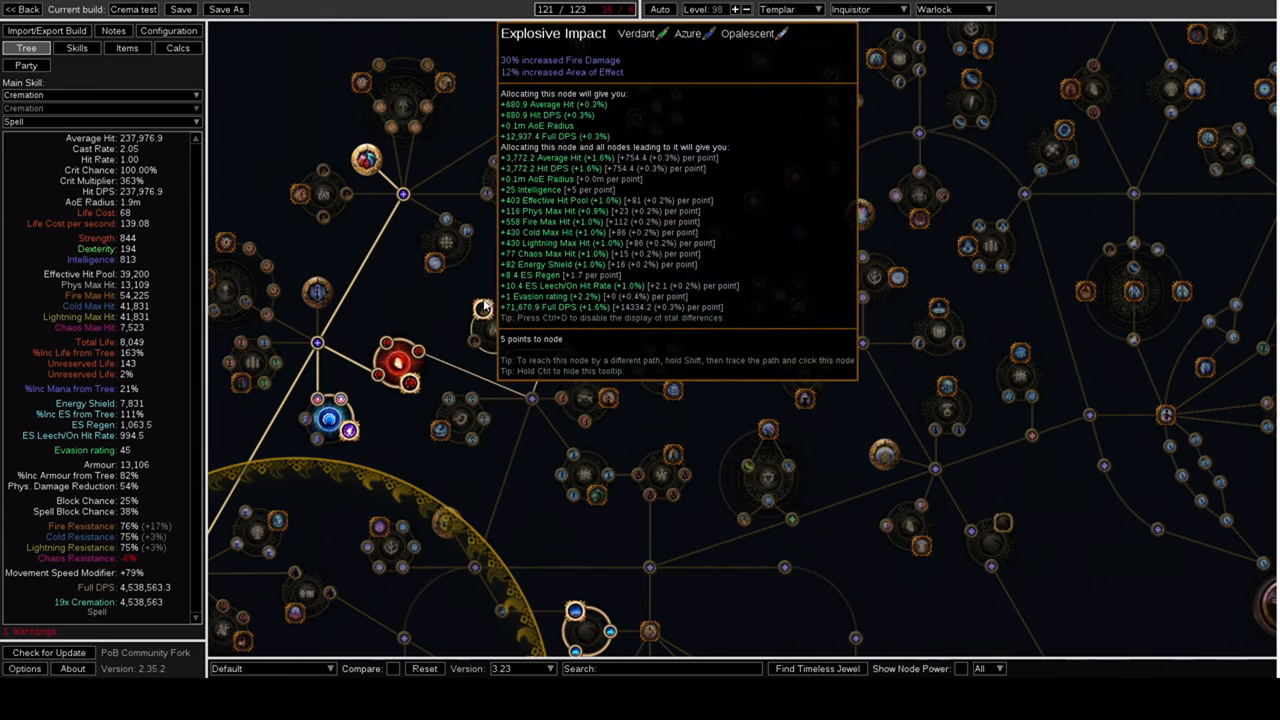
{"action": "mouse_move", "coordinate": [556, 268]}
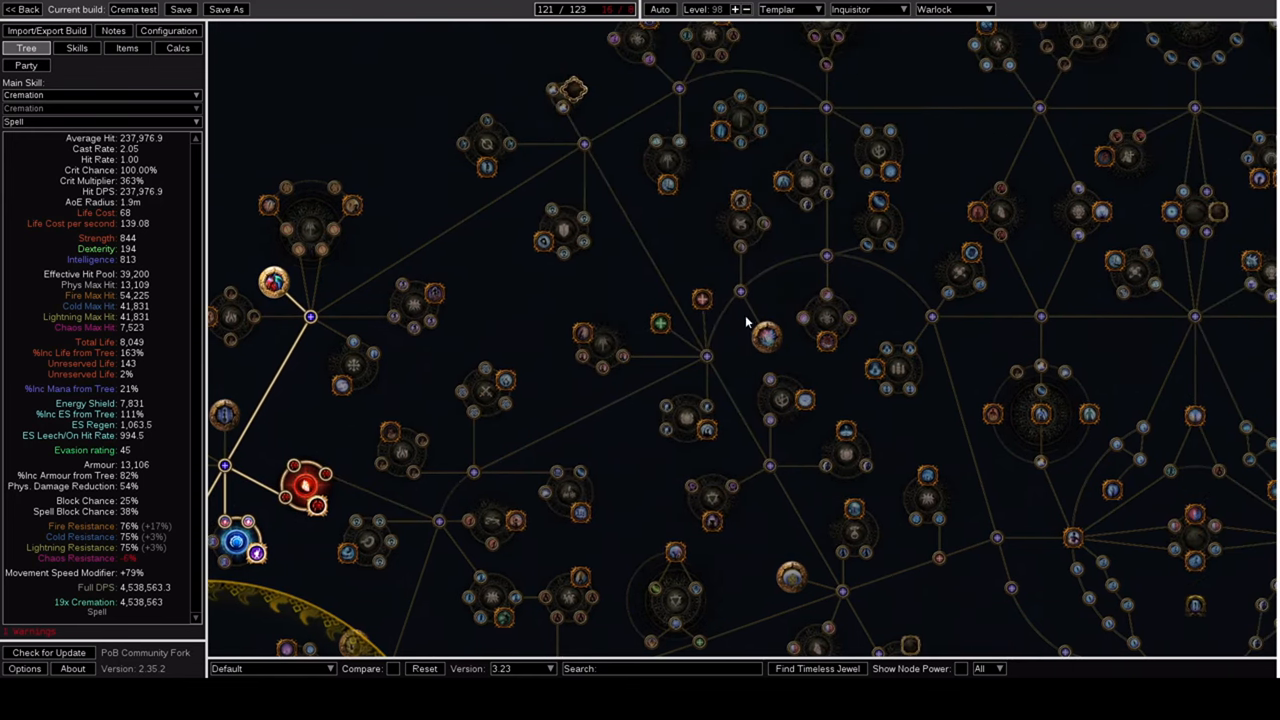
{"action": "mouse_move", "coordinate": [970, 252]}
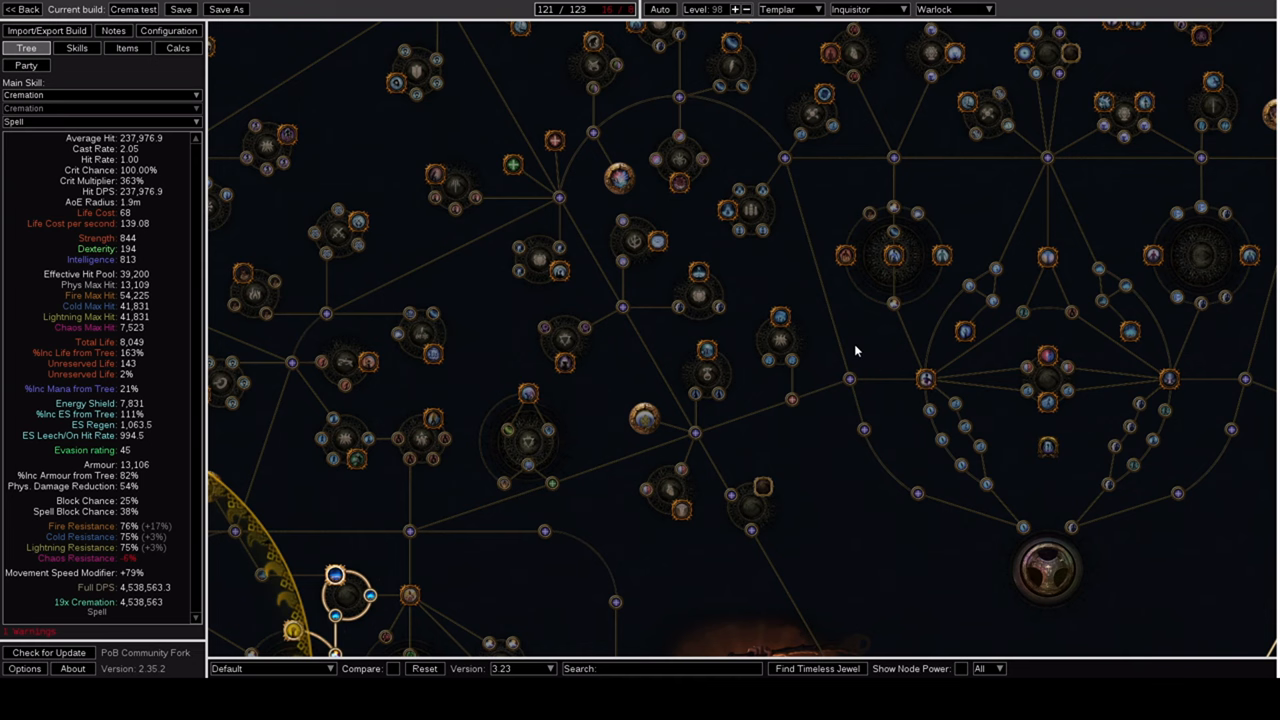
{"action": "left_click", "coordinate": [76, 48]}
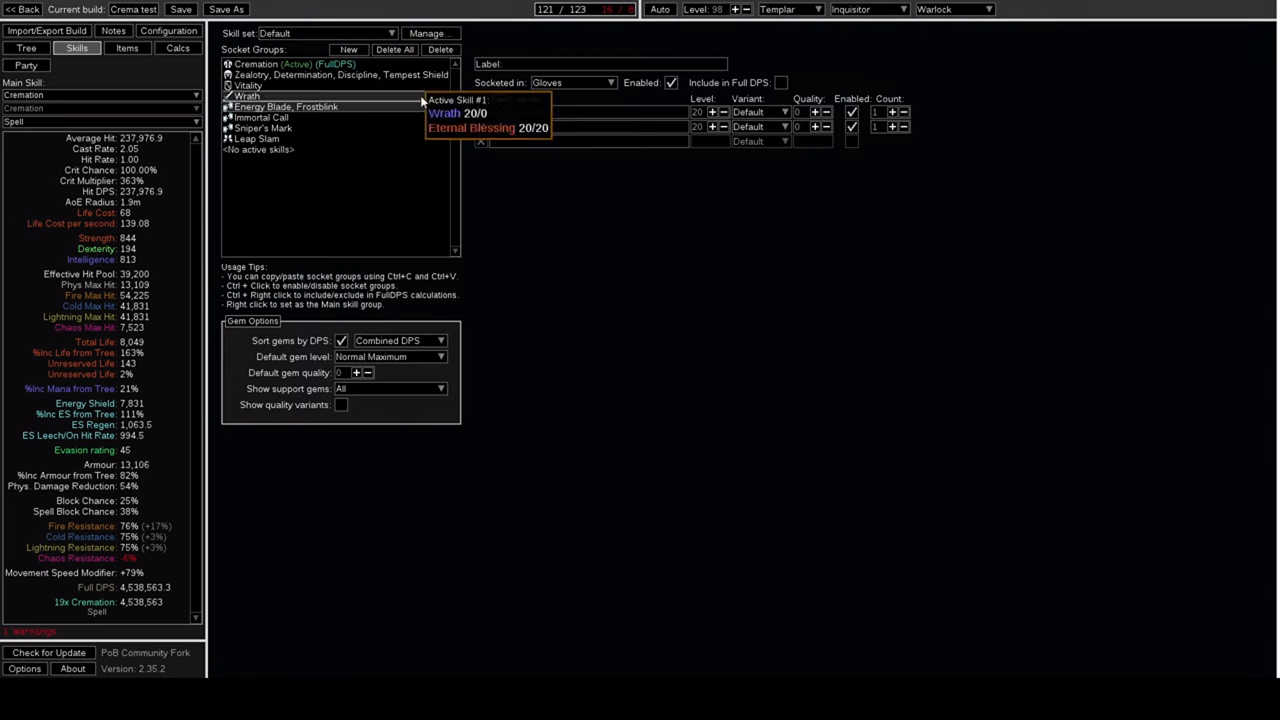
{"action": "left_click", "coordinate": [290, 64]}
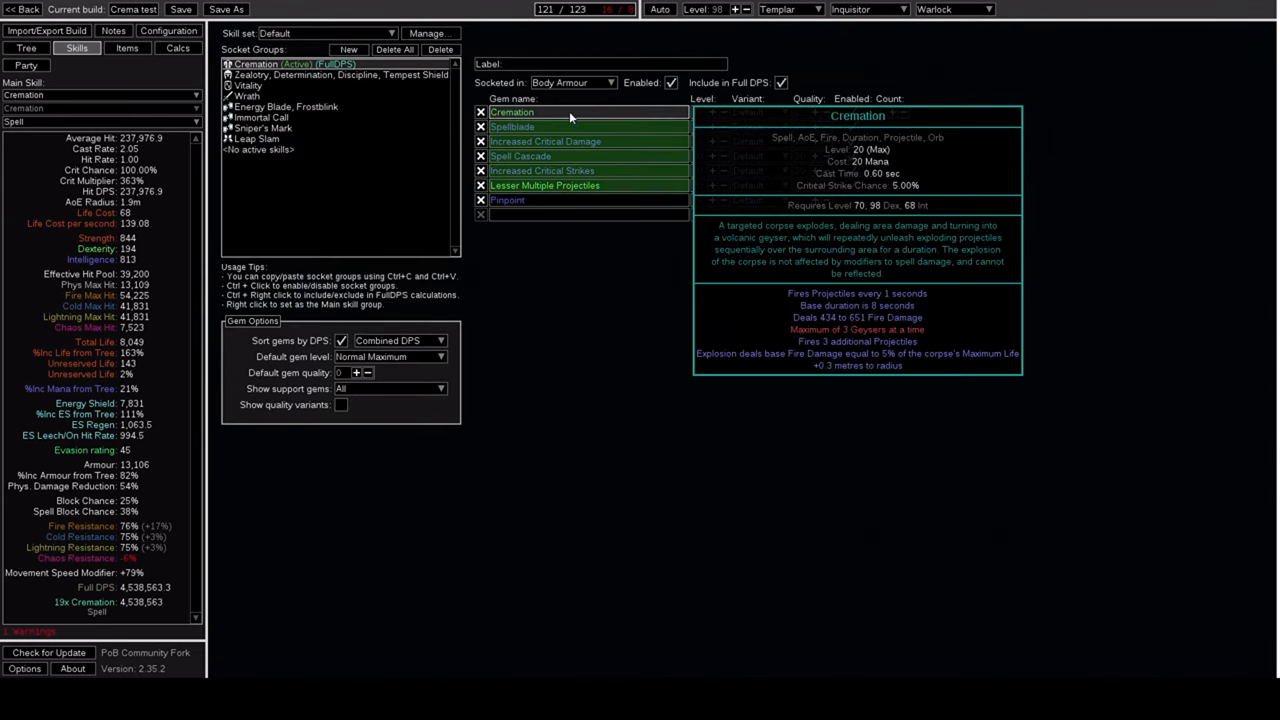
{"action": "left_click", "coordinate": [28, 48]}
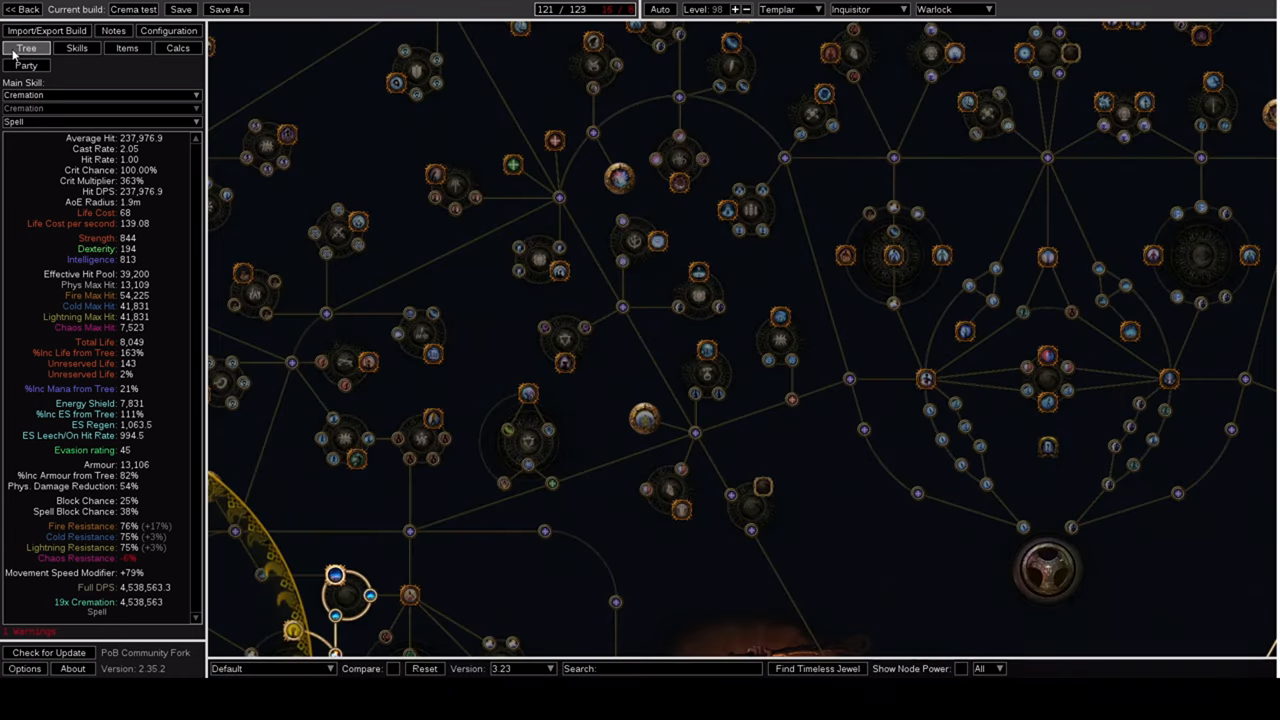